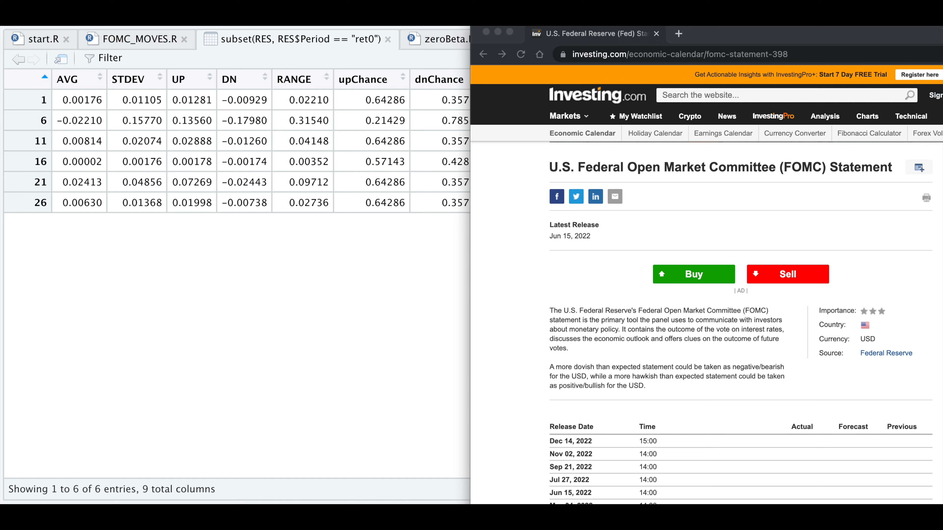
Review the ret7 subset results table for the six assets, then close both period tables.
{"action": "scroll", "scroll_direction": "down", "scroll_amount": 3}
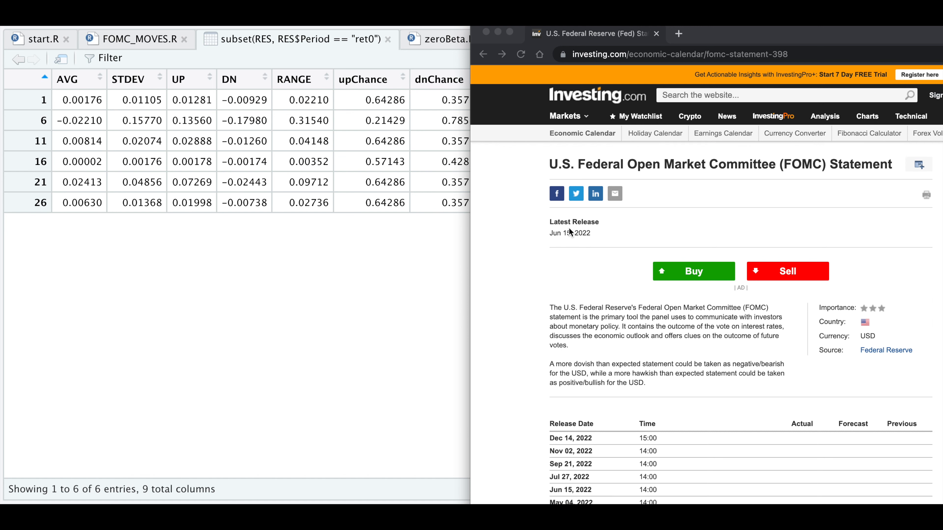
{"action": "scroll", "scroll_direction": "down", "scroll_amount": 3}
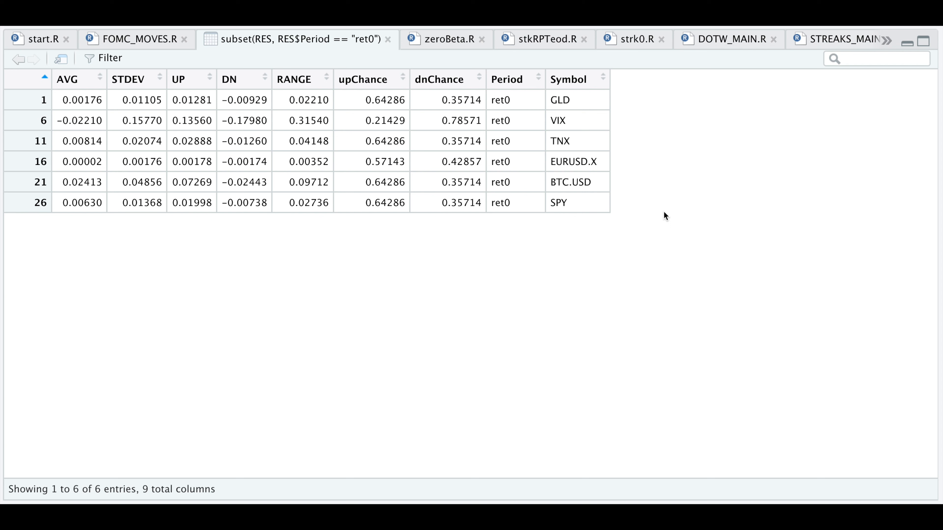
{"action": "mouse_move", "coordinate": [674, 126]}
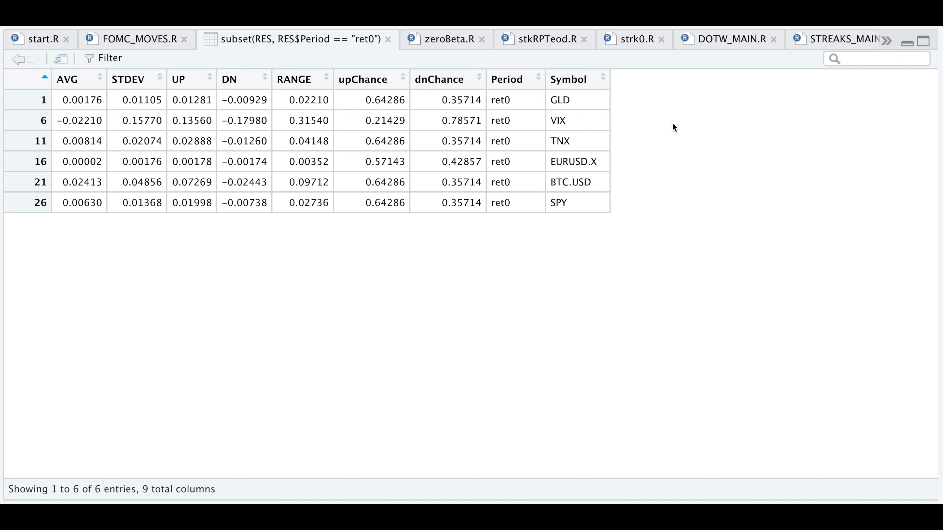
{"action": "mouse_move", "coordinate": [621, 203]}
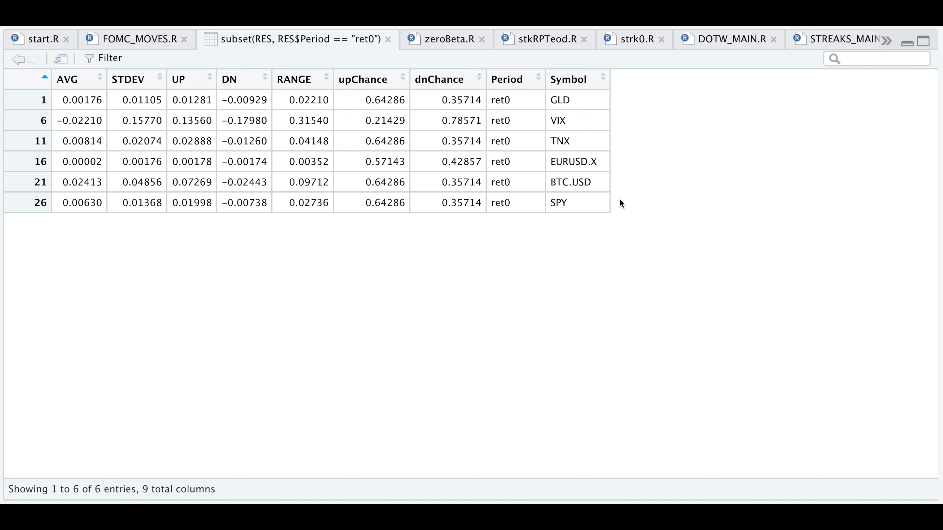
{"action": "mouse_move", "coordinate": [629, 198]}
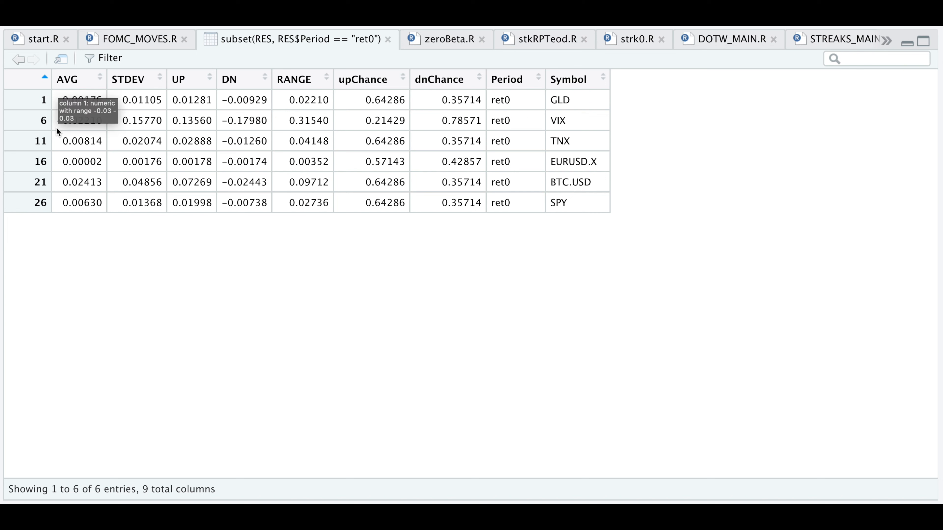
{"action": "mouse_move", "coordinate": [92, 249]}
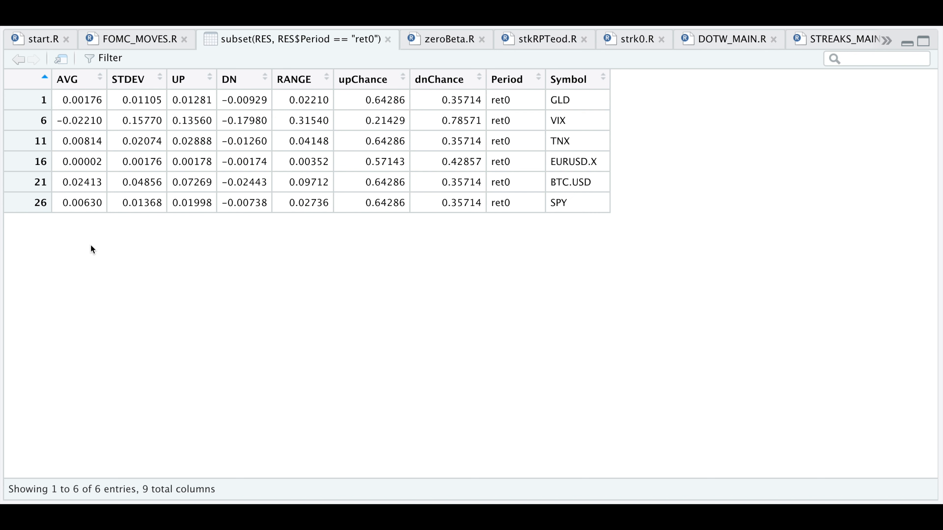
{"action": "mouse_move", "coordinate": [93, 130]}
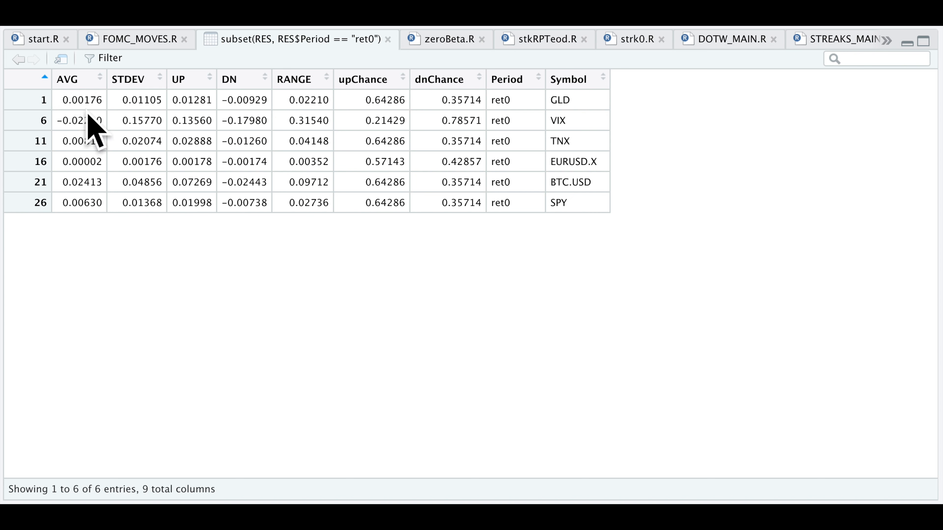
{"action": "mouse_move", "coordinate": [93, 108]}
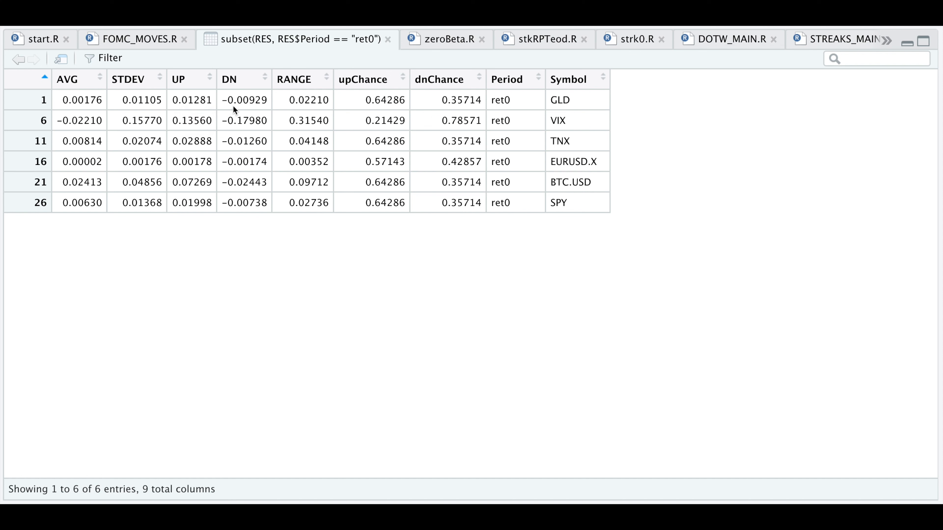
{"action": "mouse_move", "coordinate": [212, 113]}
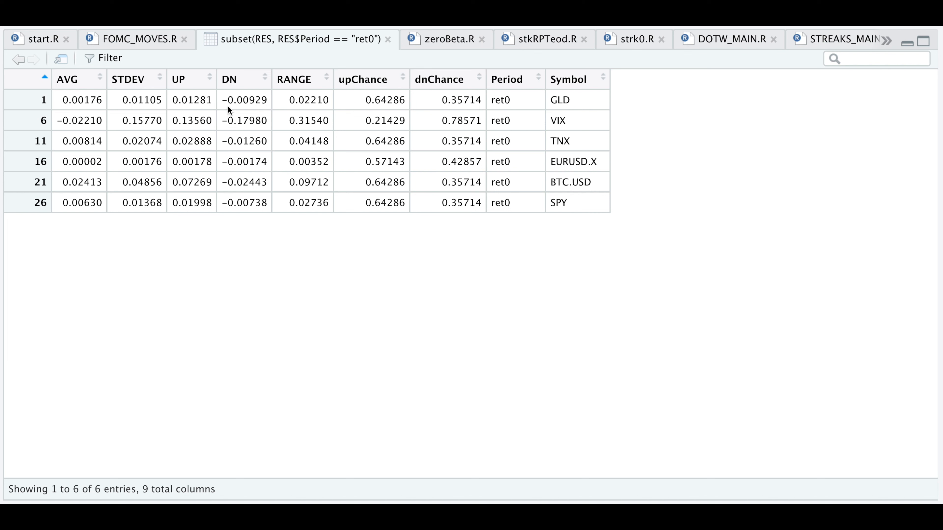
{"action": "mouse_move", "coordinate": [250, 111]}
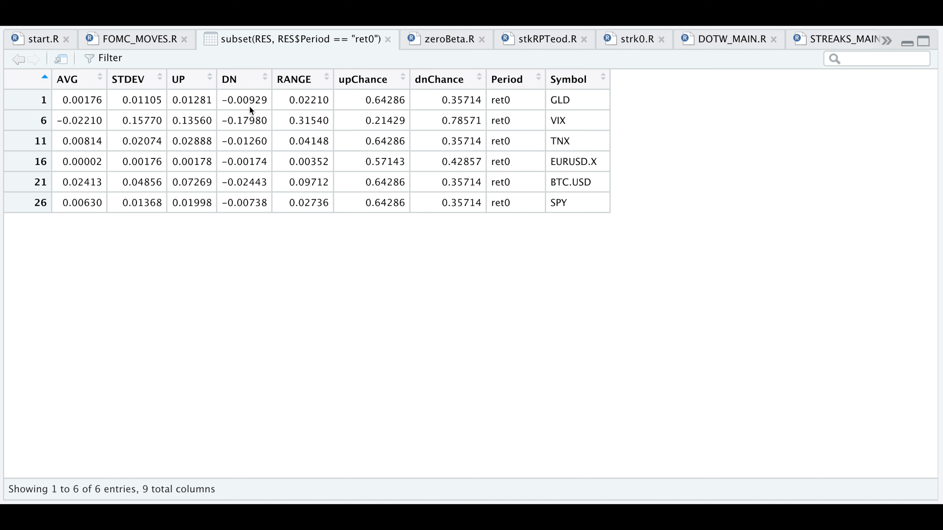
{"action": "mouse_move", "coordinate": [342, 113]}
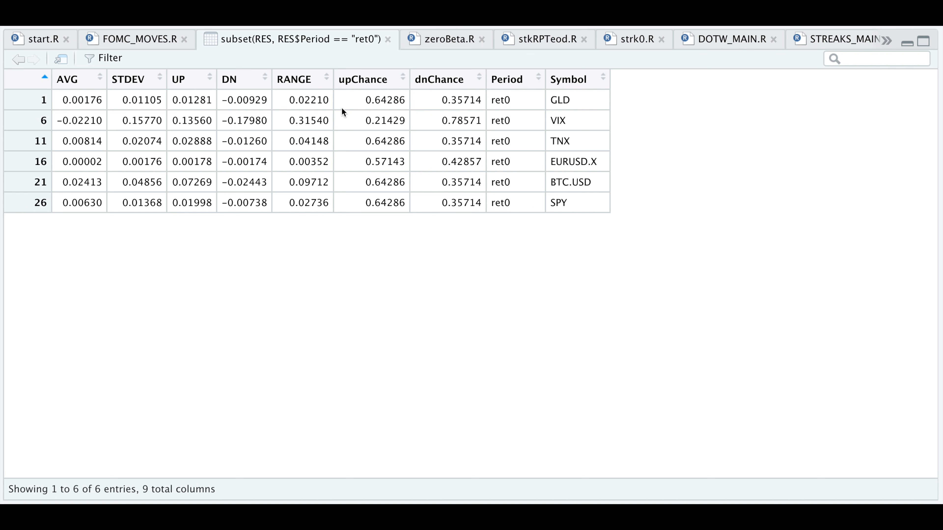
{"action": "mouse_move", "coordinate": [431, 105]}
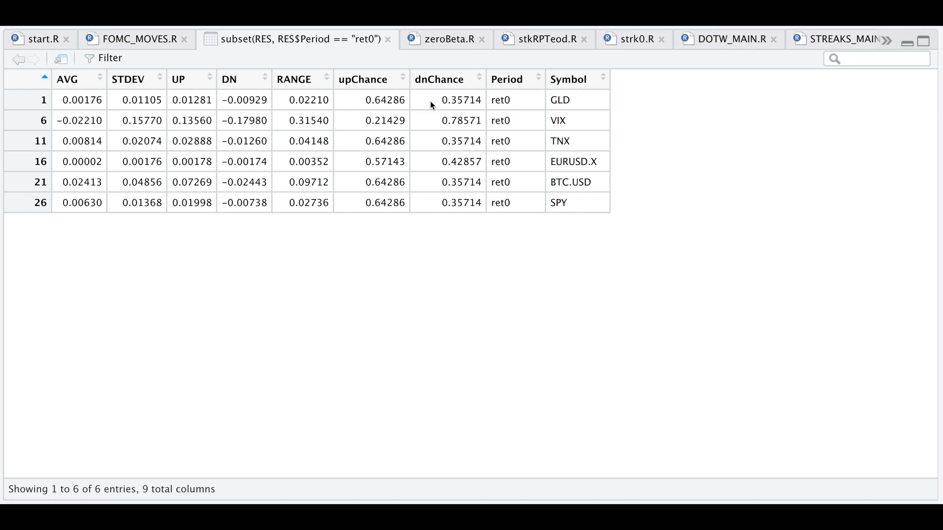
{"action": "mouse_move", "coordinate": [354, 108]}
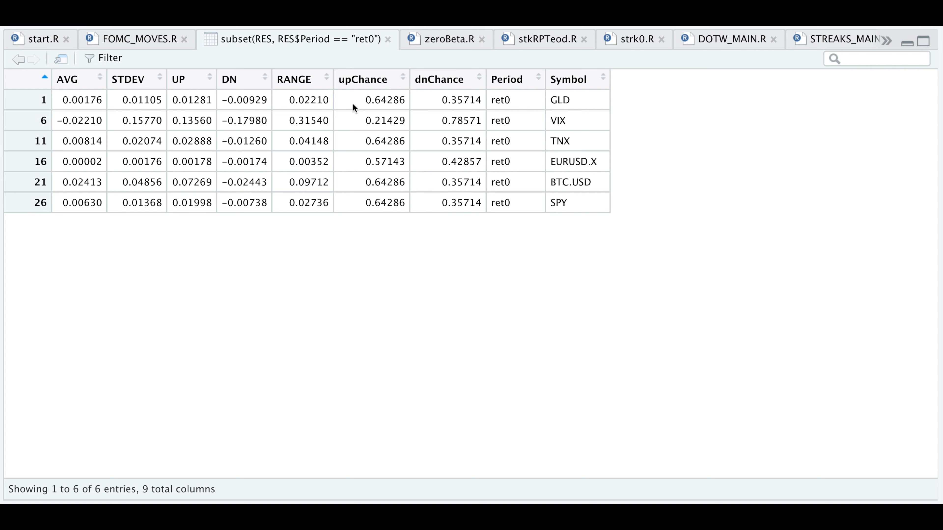
{"action": "mouse_move", "coordinate": [353, 108]}
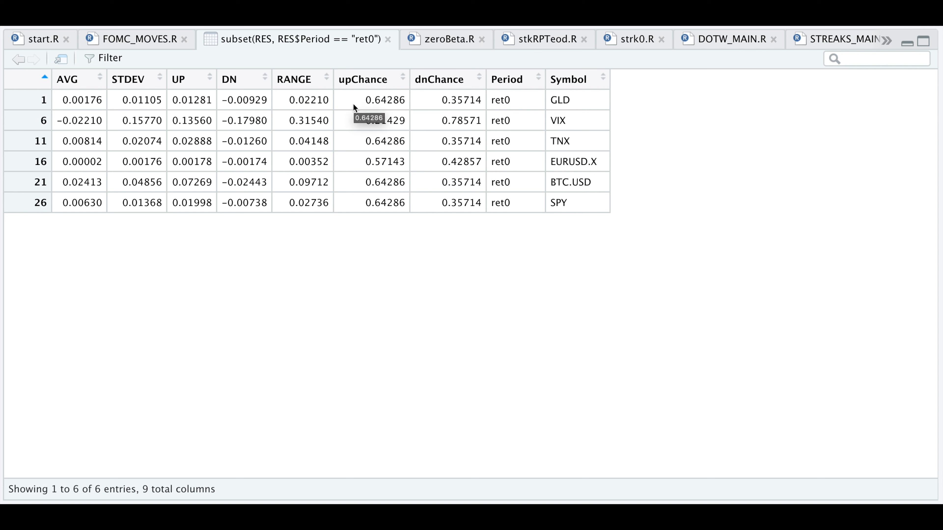
{"action": "mouse_move", "coordinate": [380, 110]}
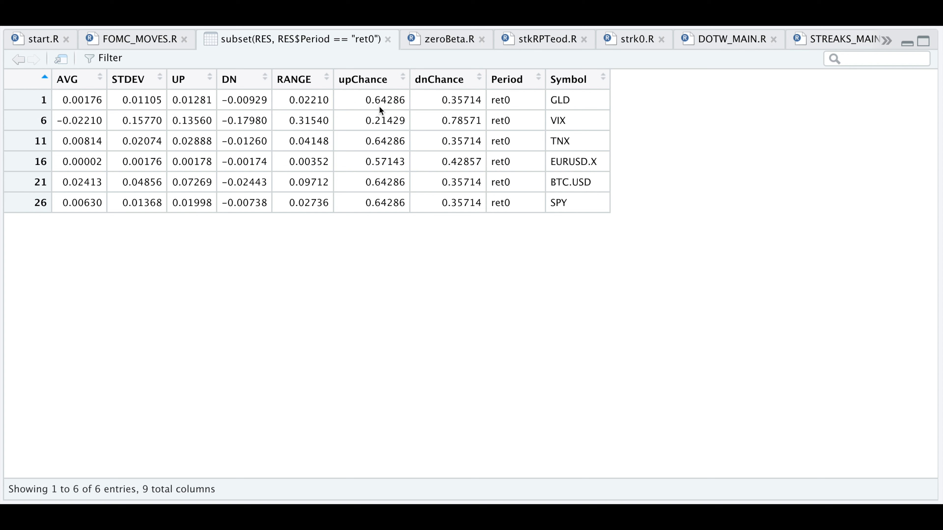
{"action": "mouse_move", "coordinate": [508, 103]}
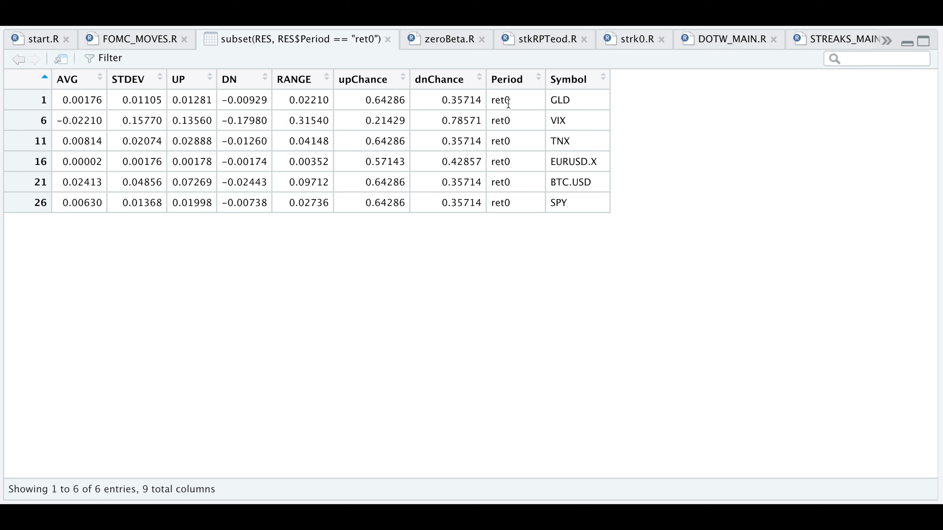
{"action": "mouse_move", "coordinate": [361, 109]}
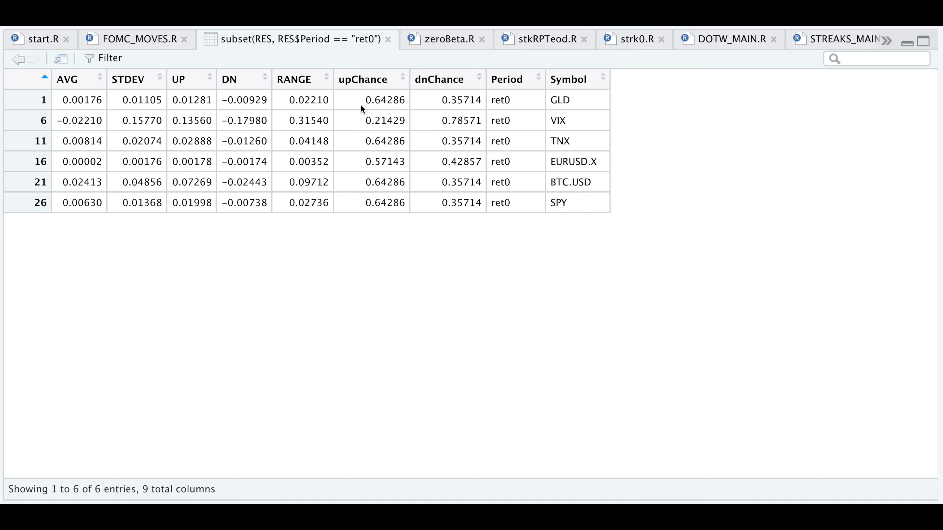
{"action": "mouse_move", "coordinate": [438, 109]}
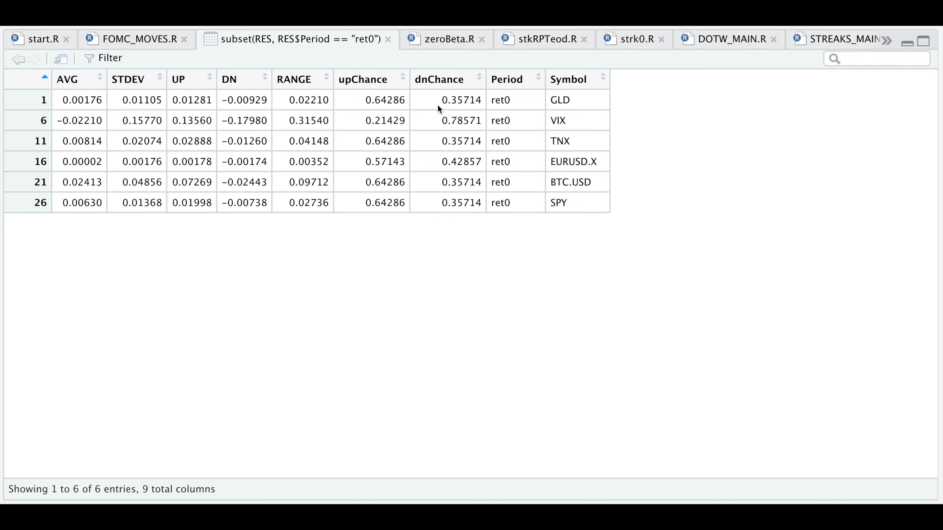
{"action": "mouse_move", "coordinate": [472, 111]}
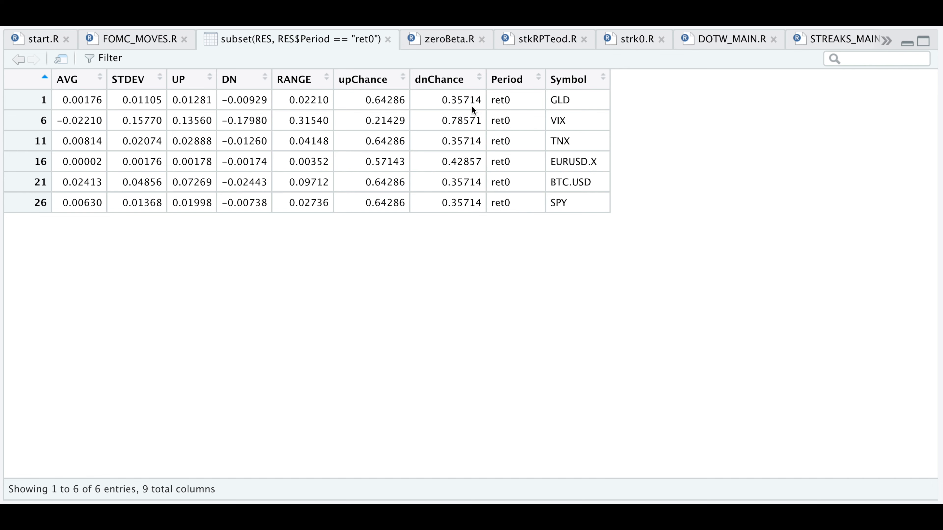
{"action": "mouse_move", "coordinate": [155, 102]}
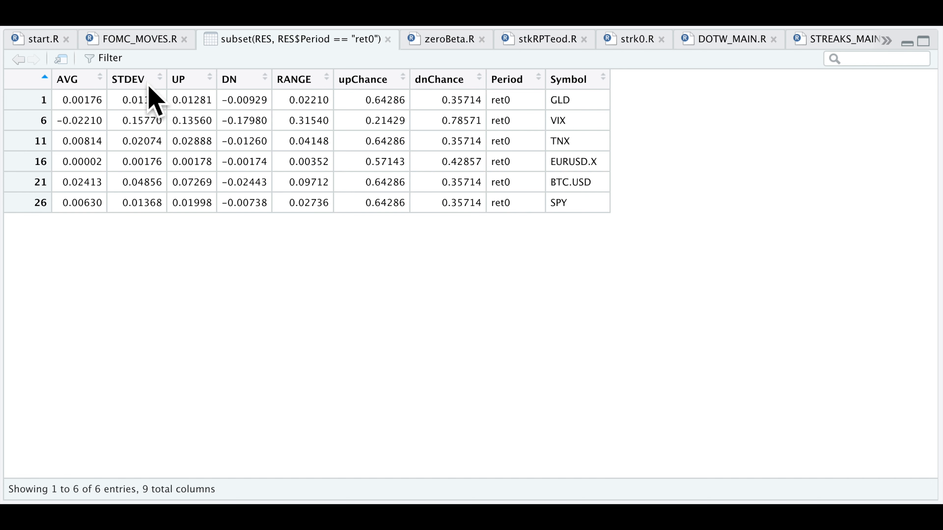
{"action": "left_click", "coordinate": [137, 39]}
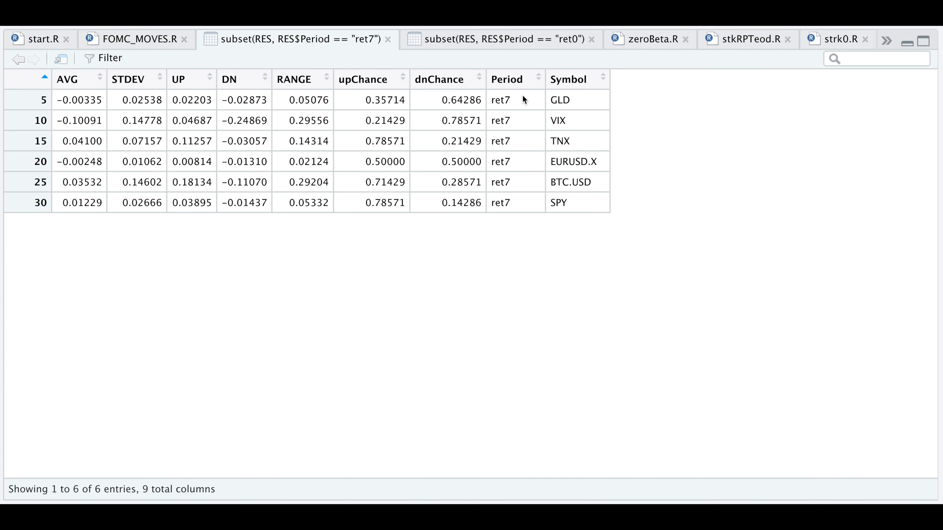
{"action": "mouse_move", "coordinate": [508, 113]}
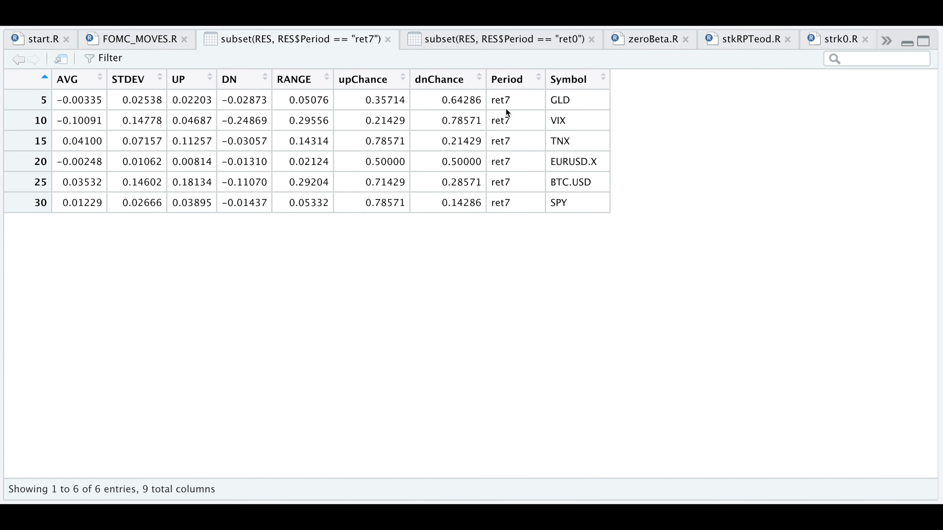
{"action": "left_click", "coordinate": [496, 39]}
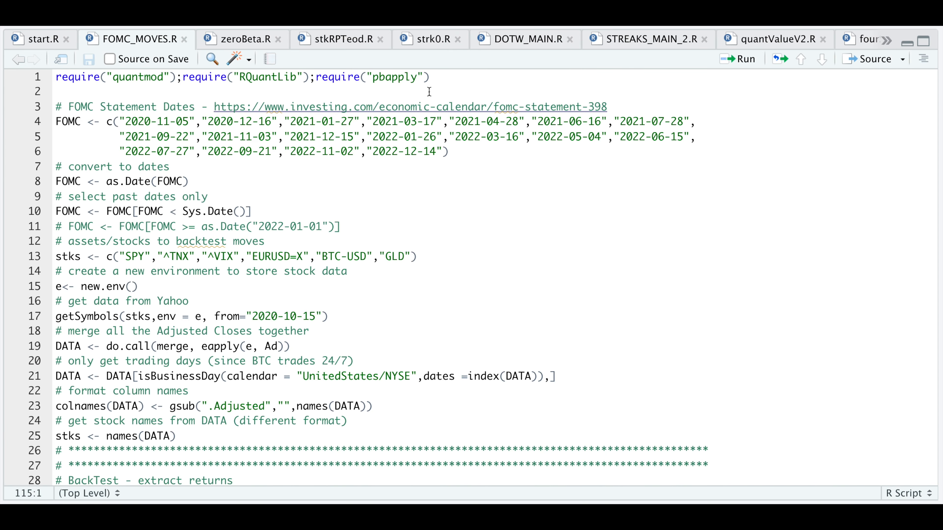
{"action": "mouse_move", "coordinate": [238, 88]}
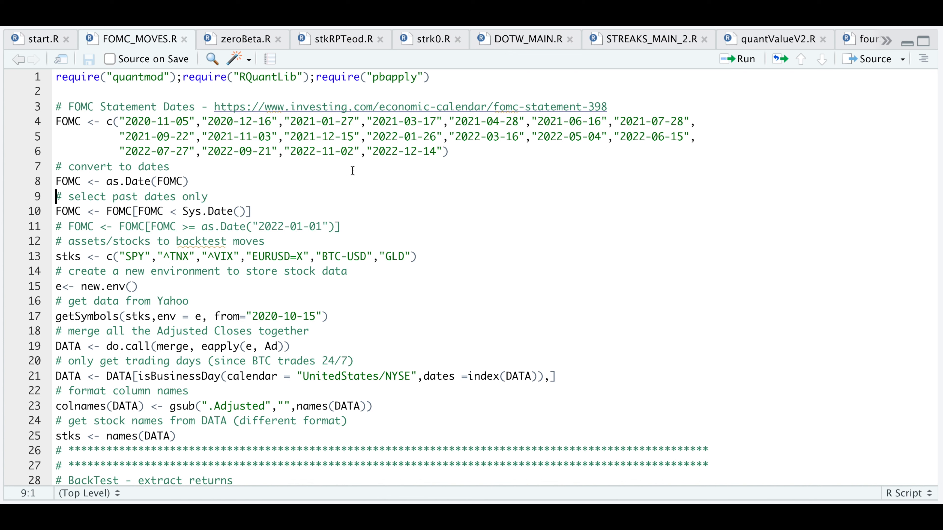
{"action": "mouse_move", "coordinate": [195, 161]}
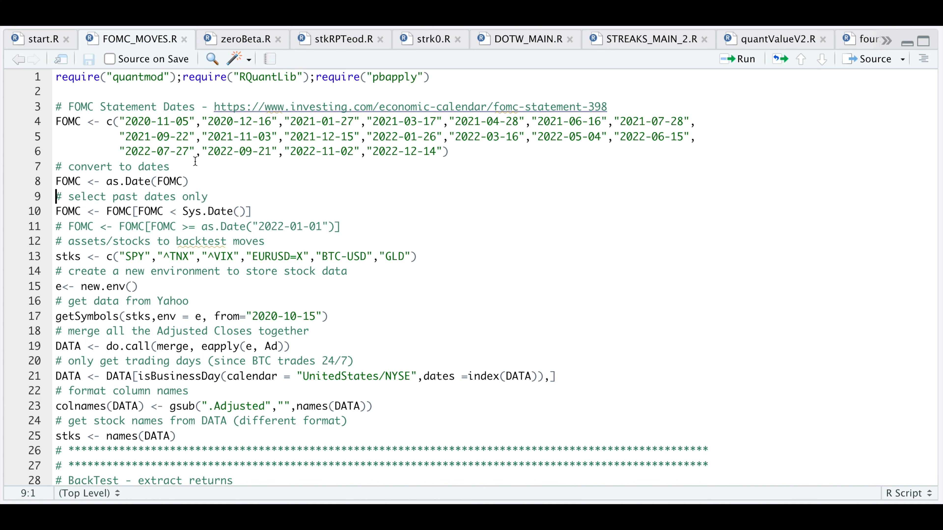
{"action": "mouse_move", "coordinate": [154, 226]}
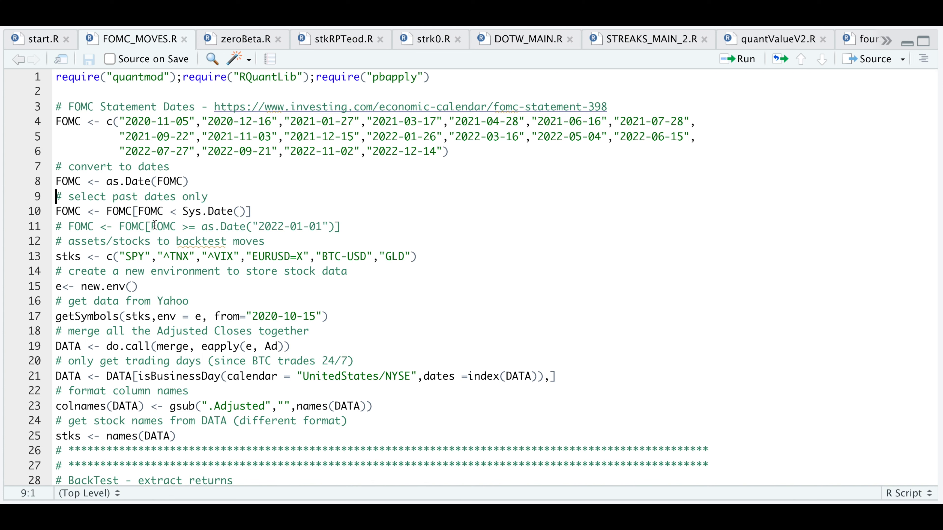
{"action": "mouse_move", "coordinate": [300, 210]}
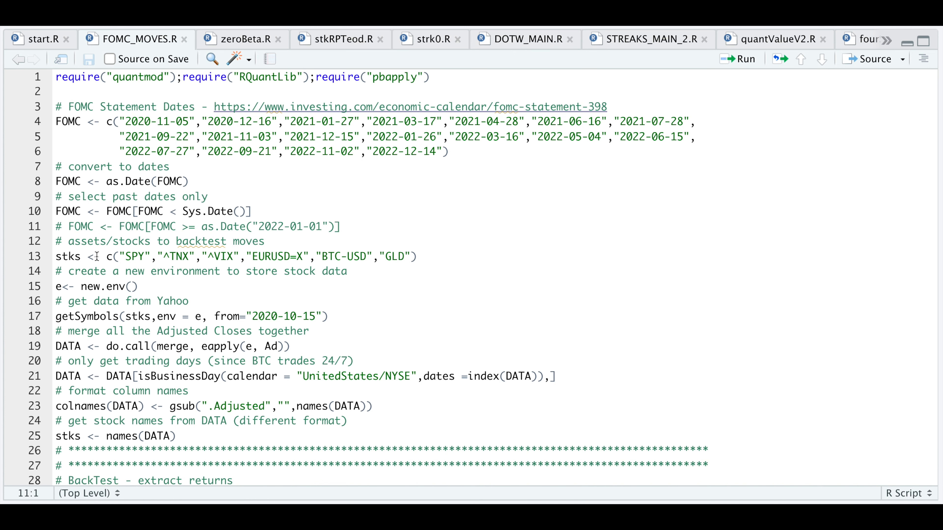
{"action": "left_click", "coordinate": [55, 226]}
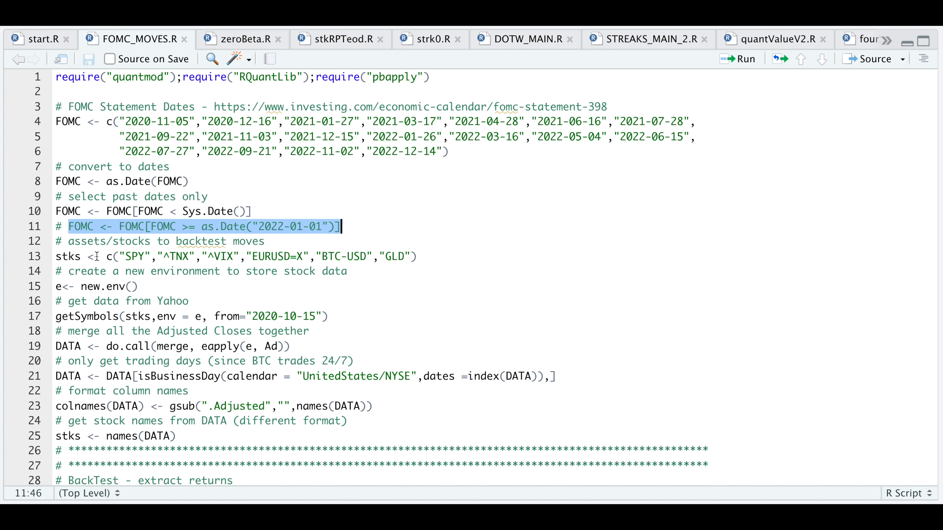
{"action": "mouse_move", "coordinate": [456, 231]}
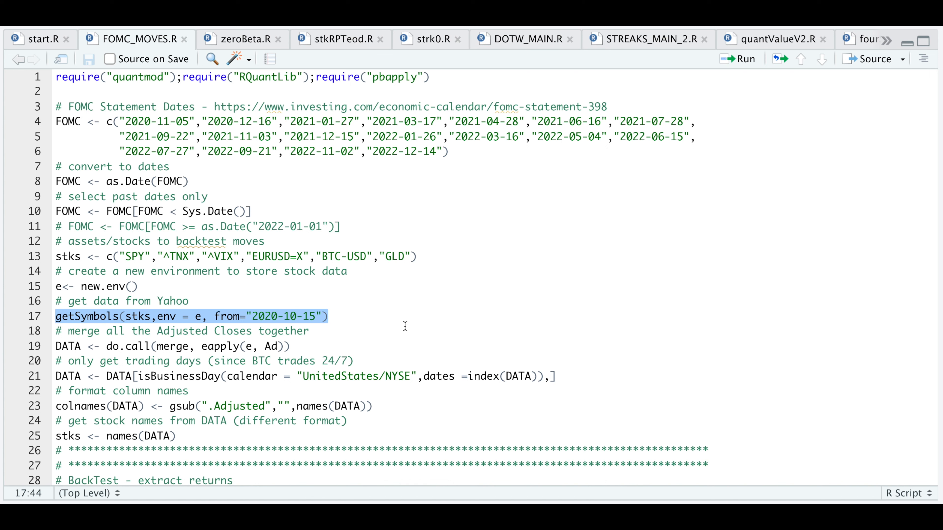
{"action": "left_click", "coordinate": [289, 346]}
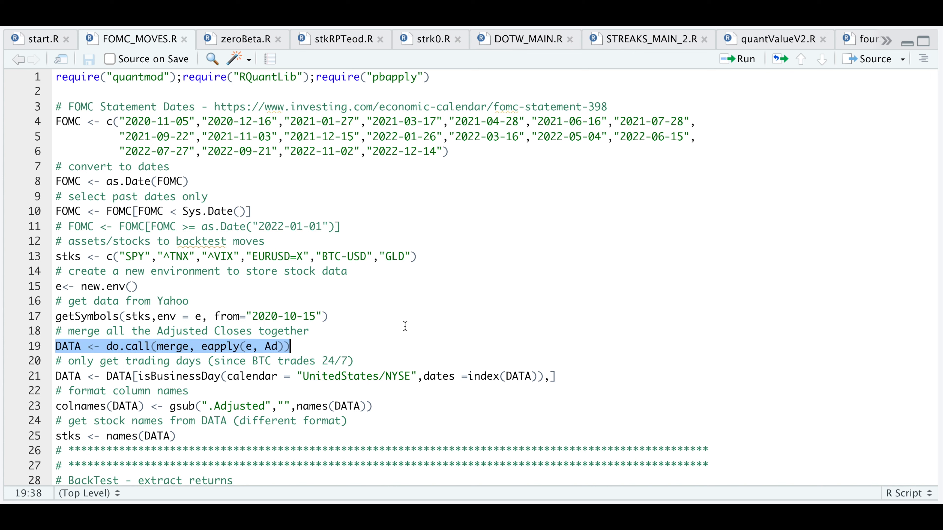
{"action": "left_click", "coordinate": [56, 361]}
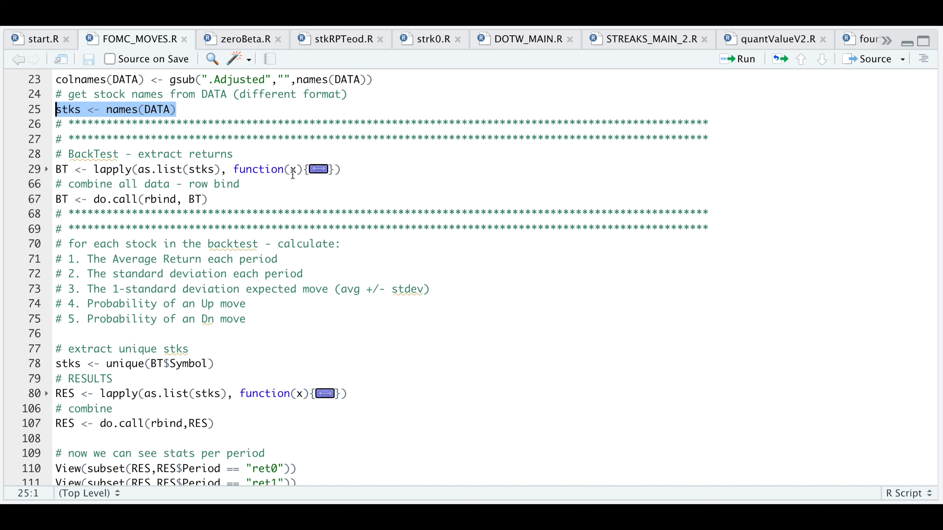
Unfold the BT lapply function at line 29 to show its per-symbol return code.
{"action": "left_click", "coordinate": [46, 169]}
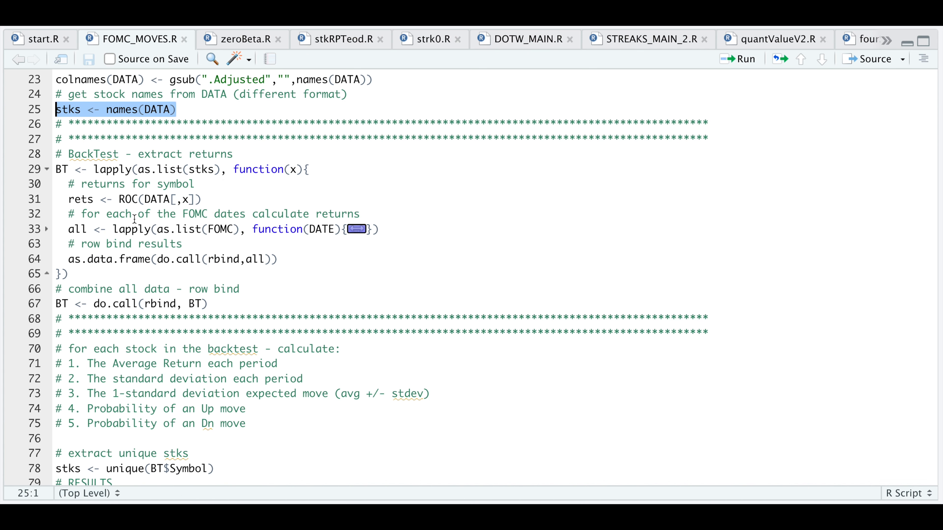
{"action": "mouse_move", "coordinate": [214, 199]}
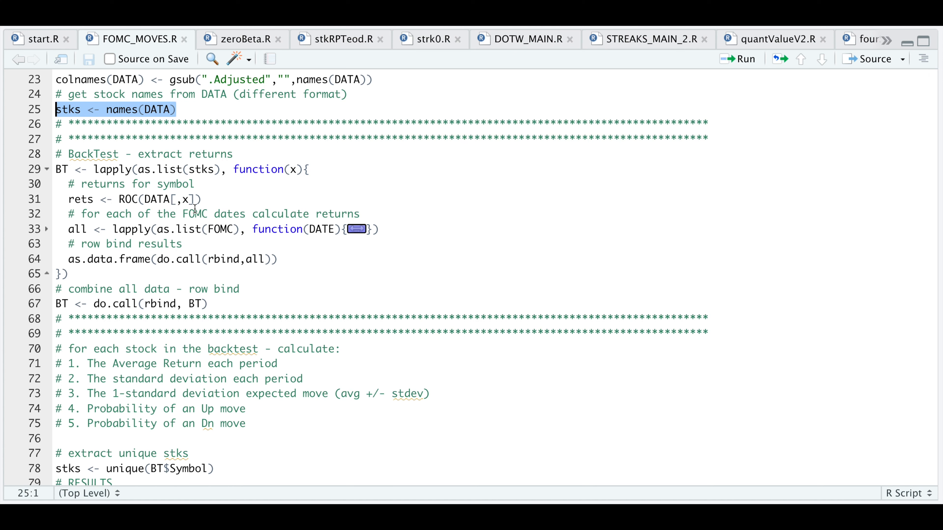
{"action": "mouse_move", "coordinate": [195, 209]}
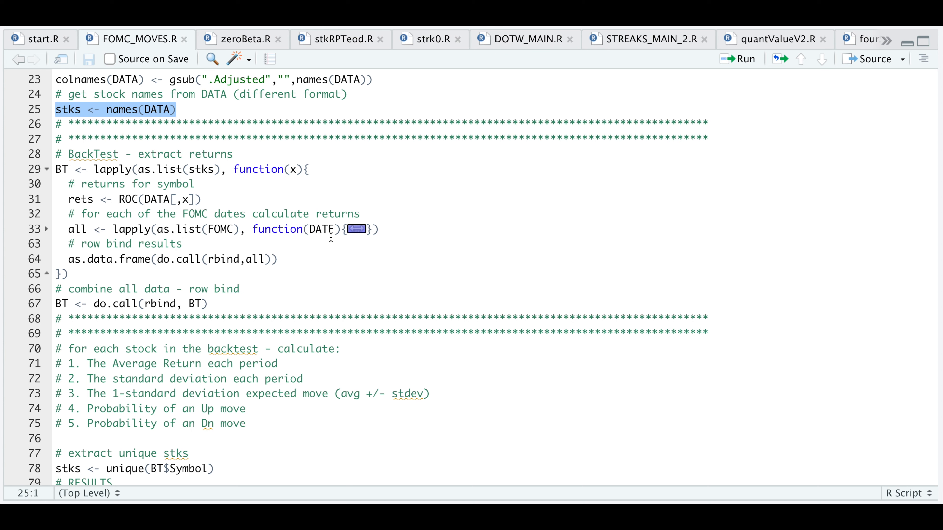
{"action": "mouse_move", "coordinate": [46, 231]}
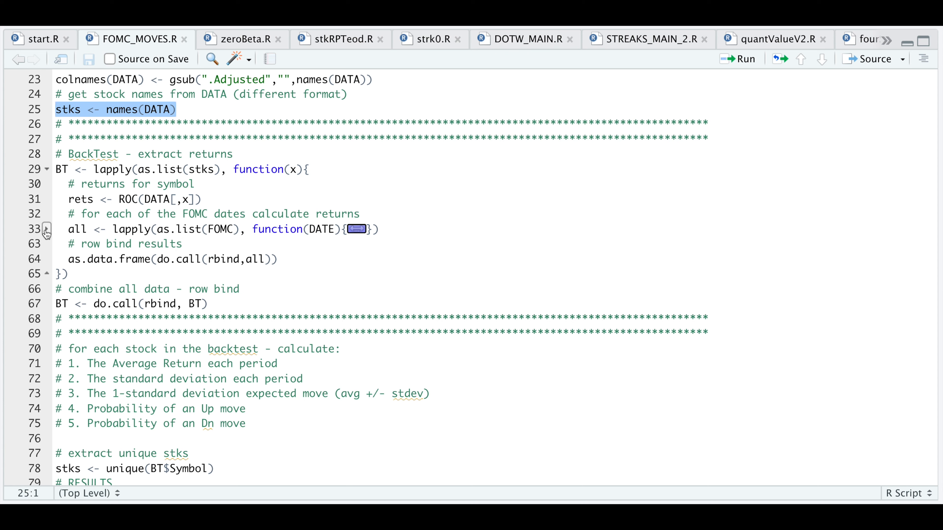
{"action": "left_click", "coordinate": [46, 230]}
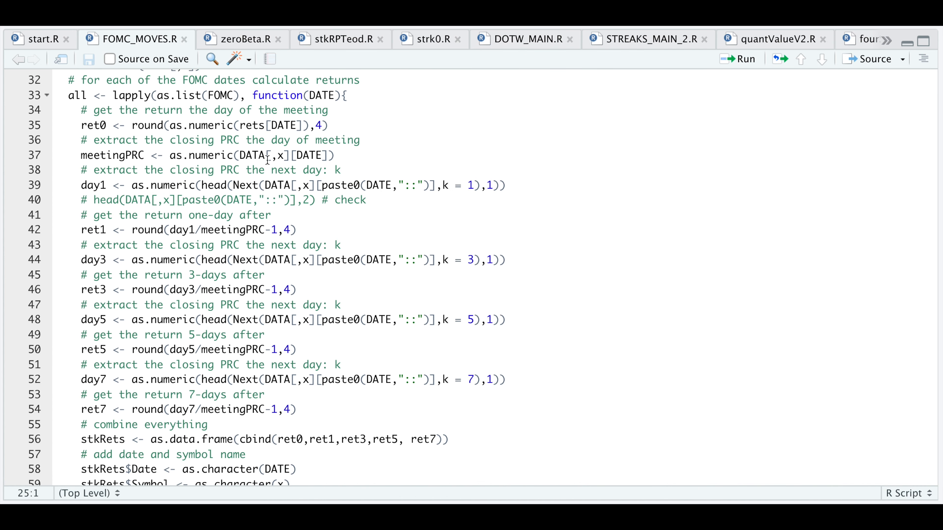
{"action": "mouse_move", "coordinate": [253, 139]}
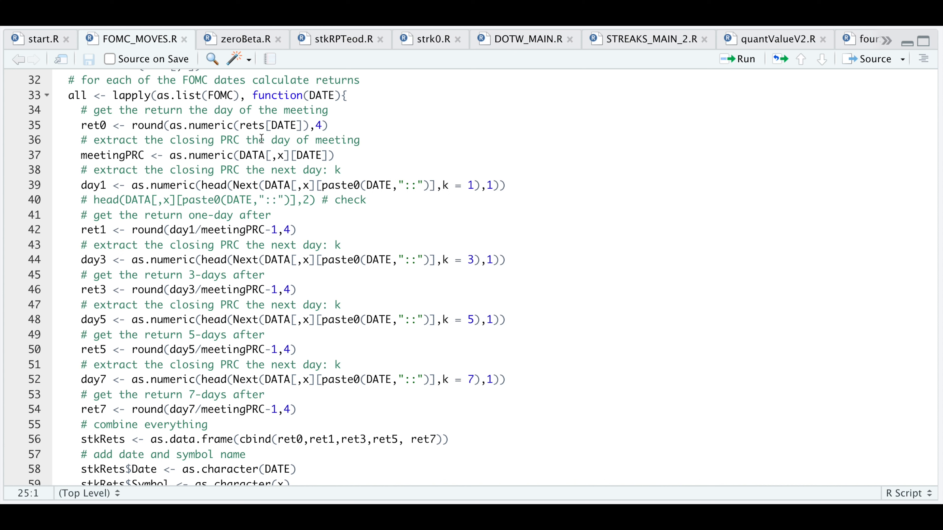
{"action": "mouse_move", "coordinate": [335, 146]}
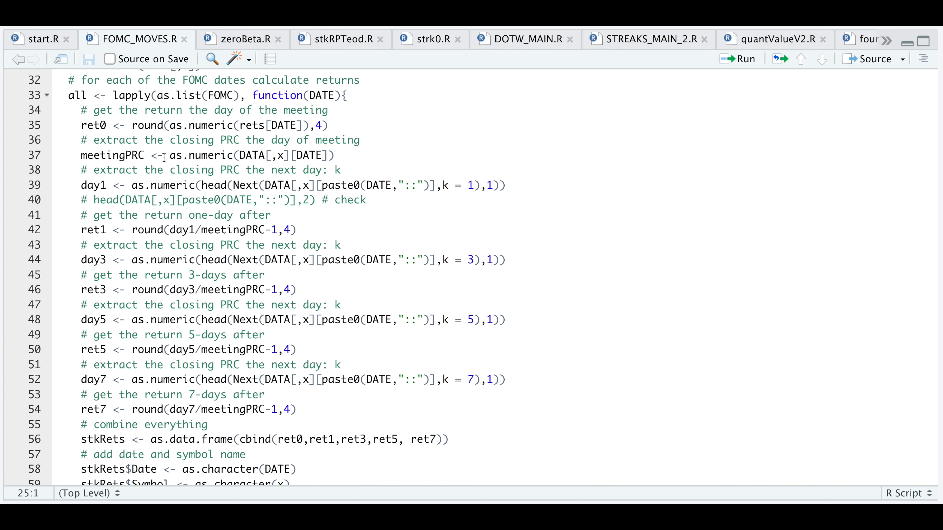
{"action": "mouse_move", "coordinate": [109, 167]}
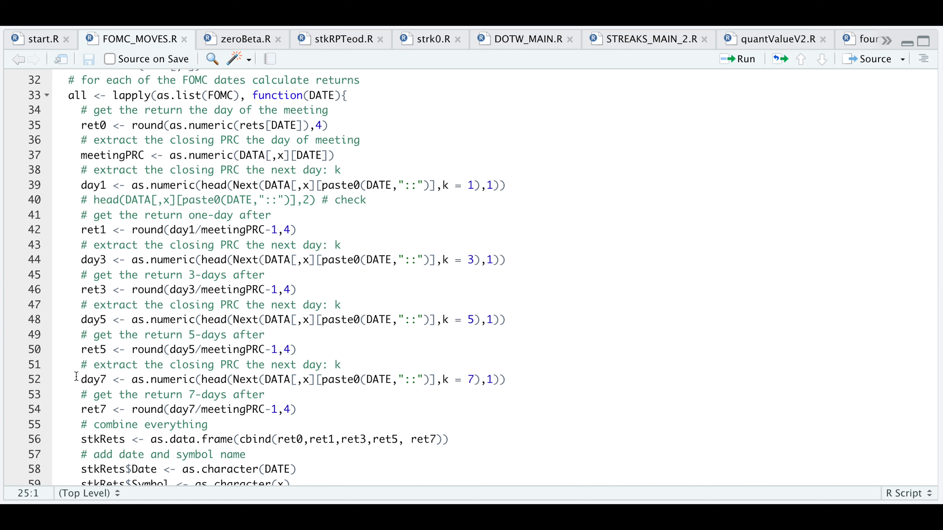
{"action": "mouse_move", "coordinate": [80, 218]}
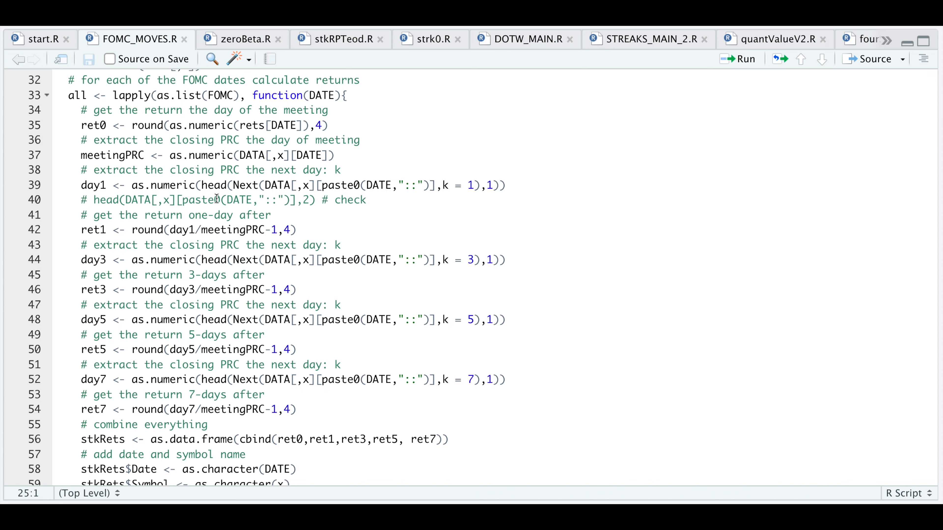
{"action": "mouse_move", "coordinate": [470, 197]}
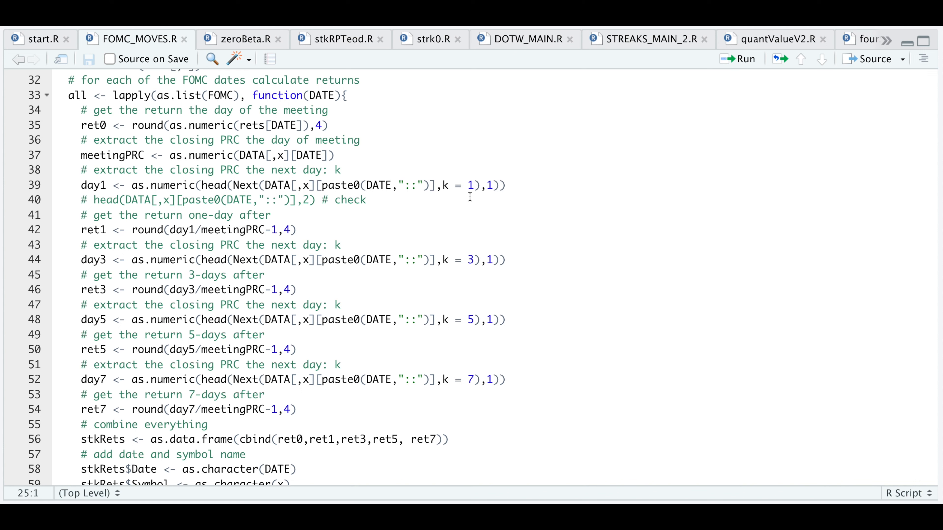
{"action": "mouse_move", "coordinate": [474, 196]}
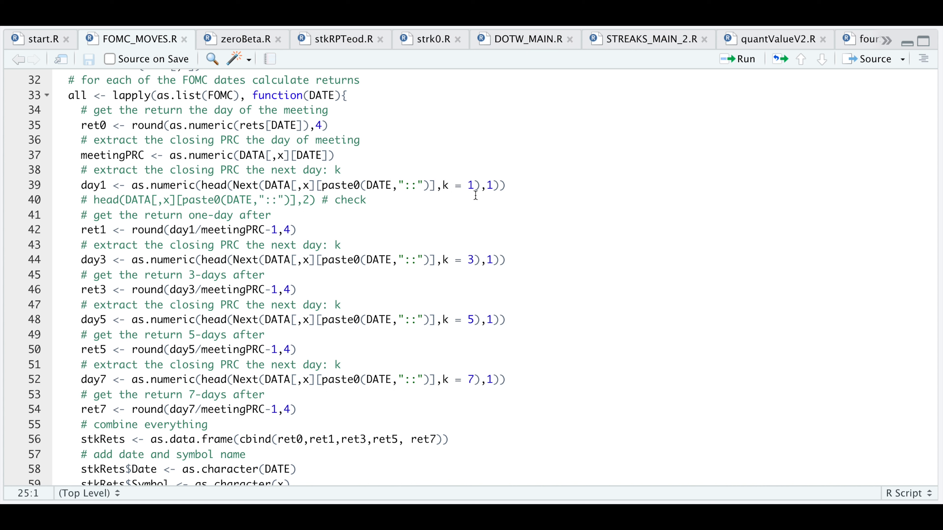
{"action": "mouse_move", "coordinate": [452, 196]}
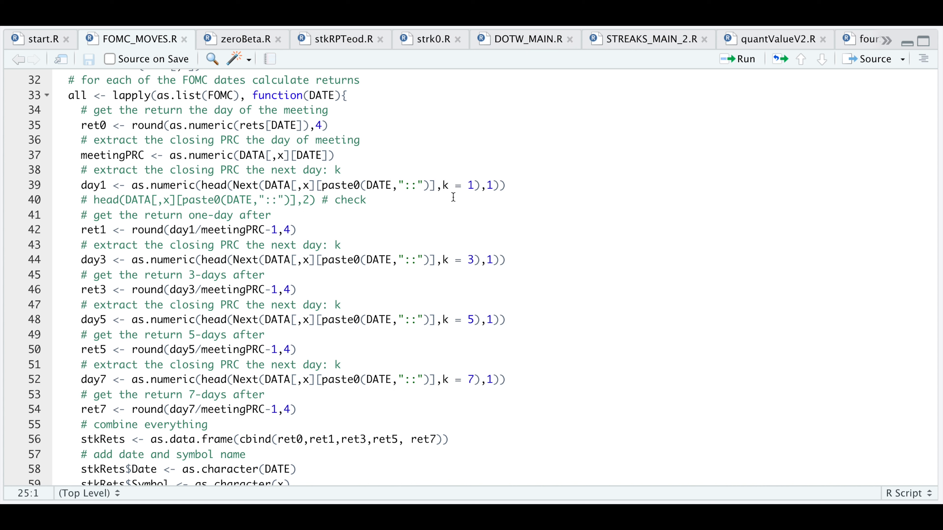
{"action": "mouse_move", "coordinate": [367, 379]}
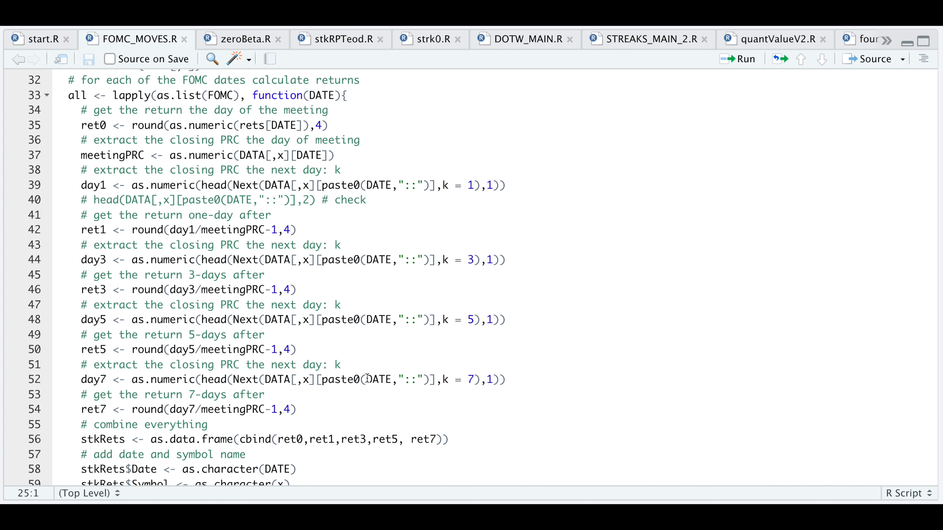
{"action": "mouse_move", "coordinate": [447, 397]}
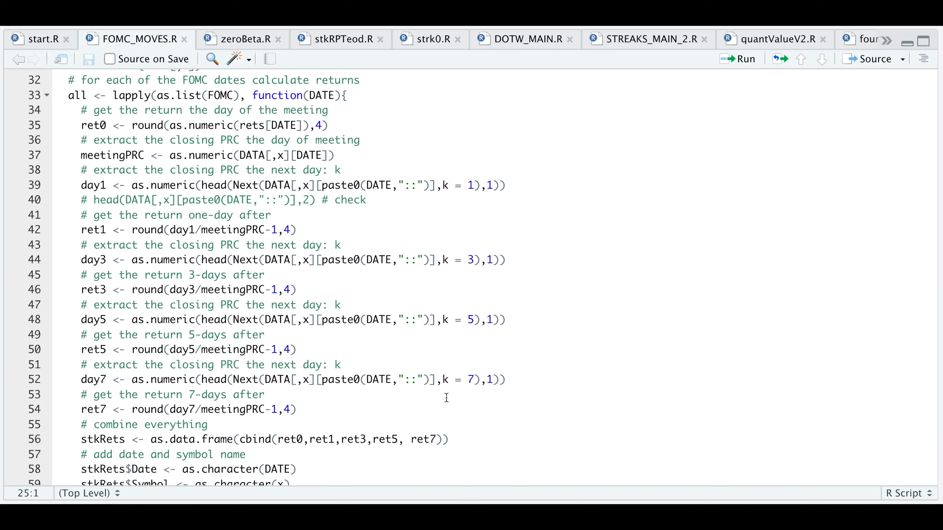
{"action": "mouse_move", "coordinate": [470, 391]}
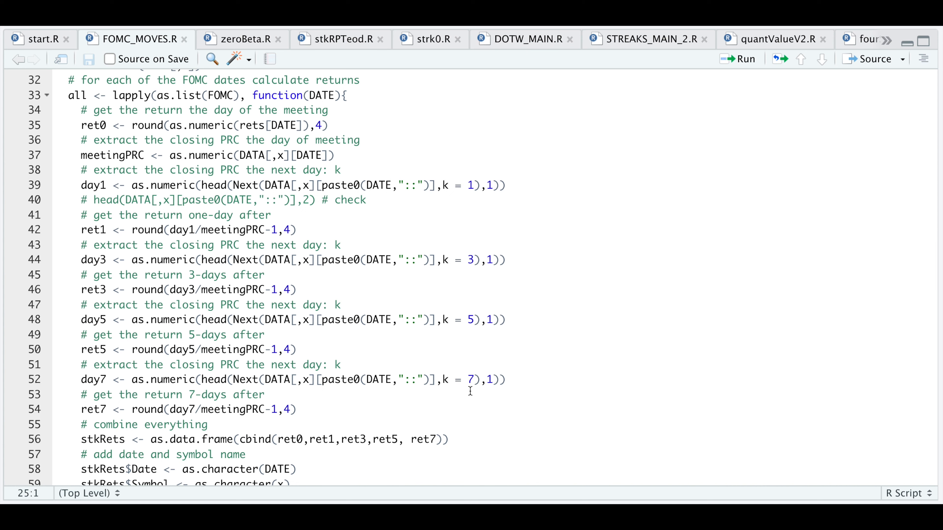
{"action": "mouse_move", "coordinate": [333, 386]}
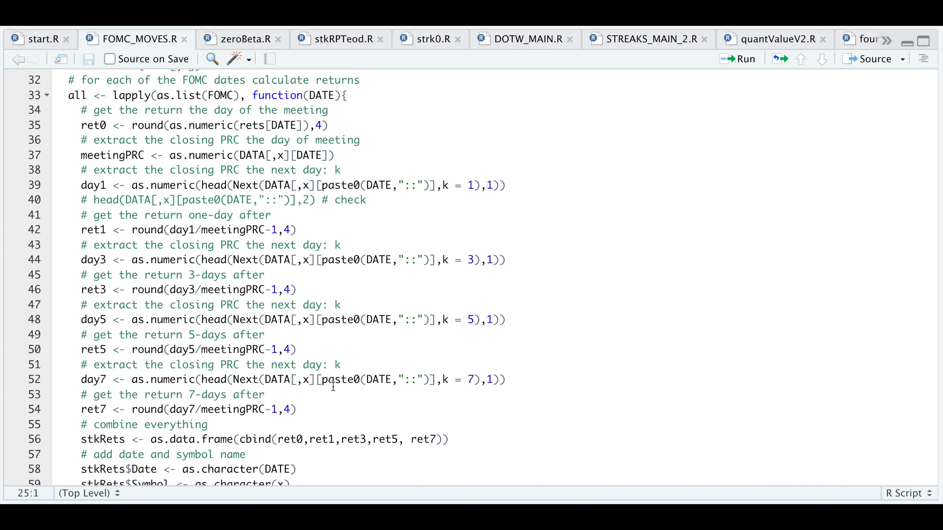
{"action": "mouse_move", "coordinate": [102, 271]}
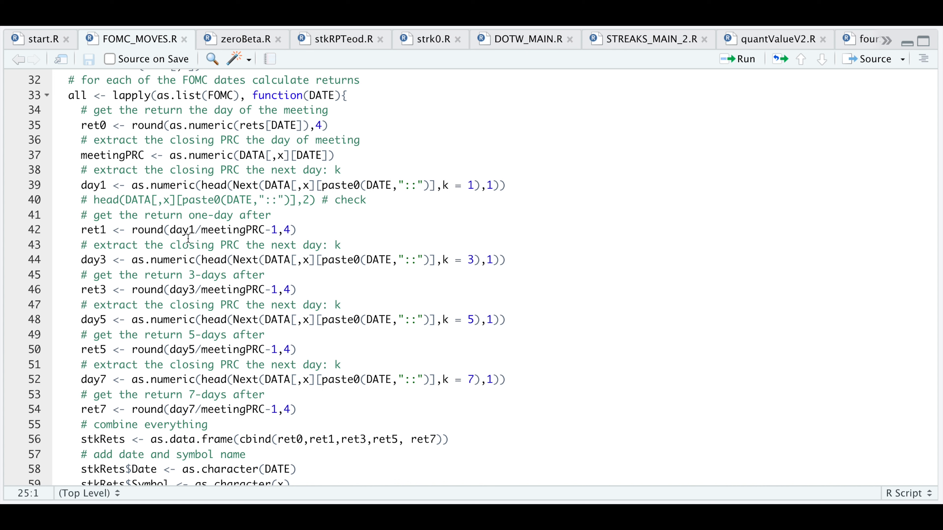
{"action": "mouse_move", "coordinate": [247, 244]}
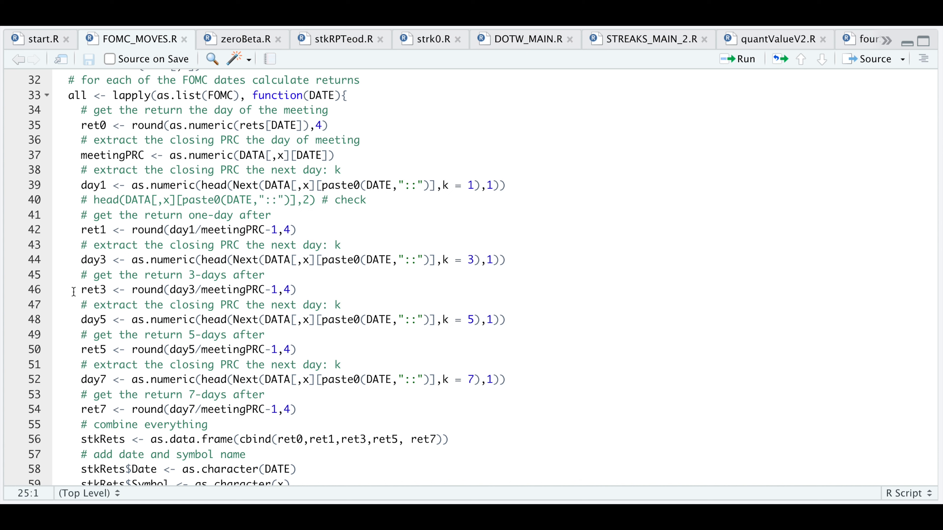
{"action": "mouse_move", "coordinate": [73, 319]}
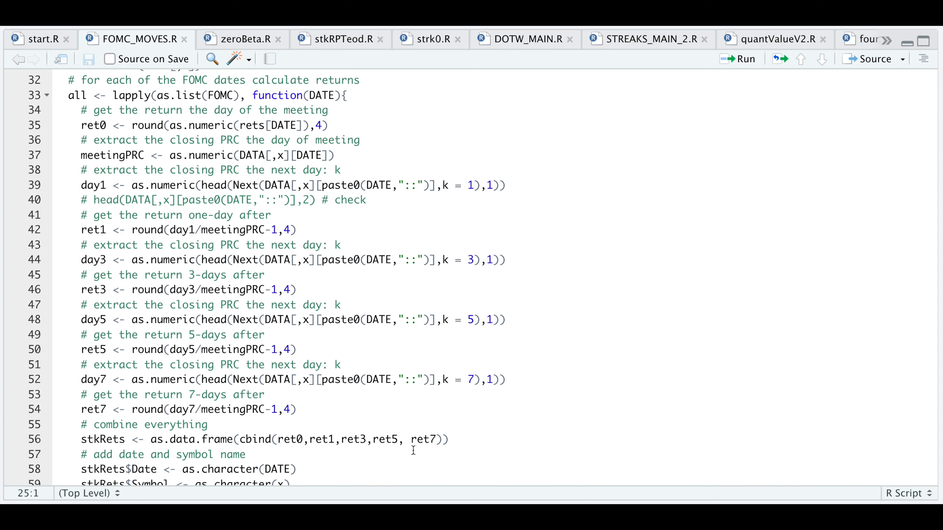
{"action": "mouse_move", "coordinate": [439, 452]}
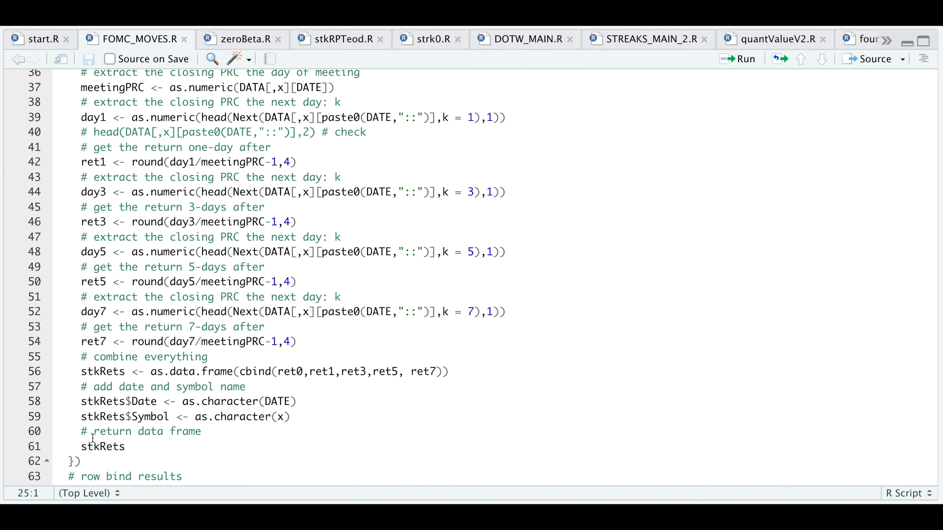
{"action": "mouse_move", "coordinate": [290, 368]}
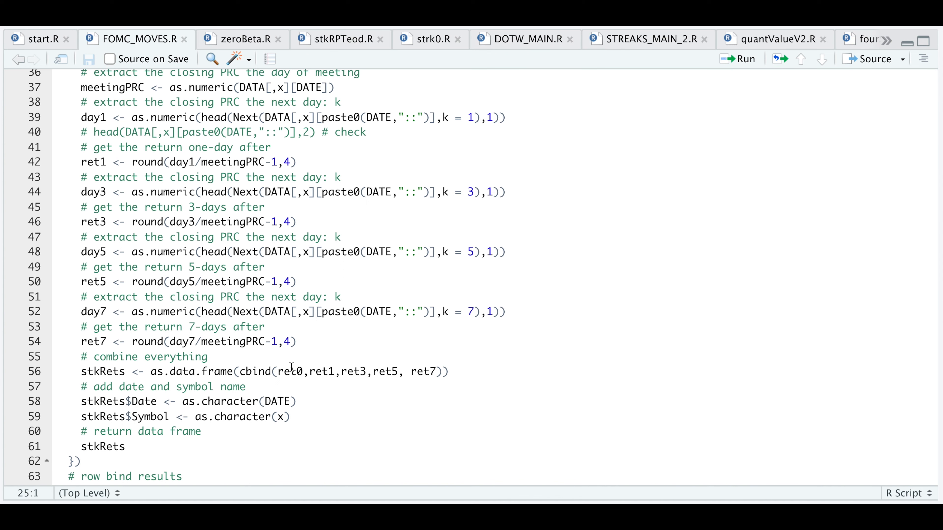
{"action": "mouse_move", "coordinate": [318, 361]}
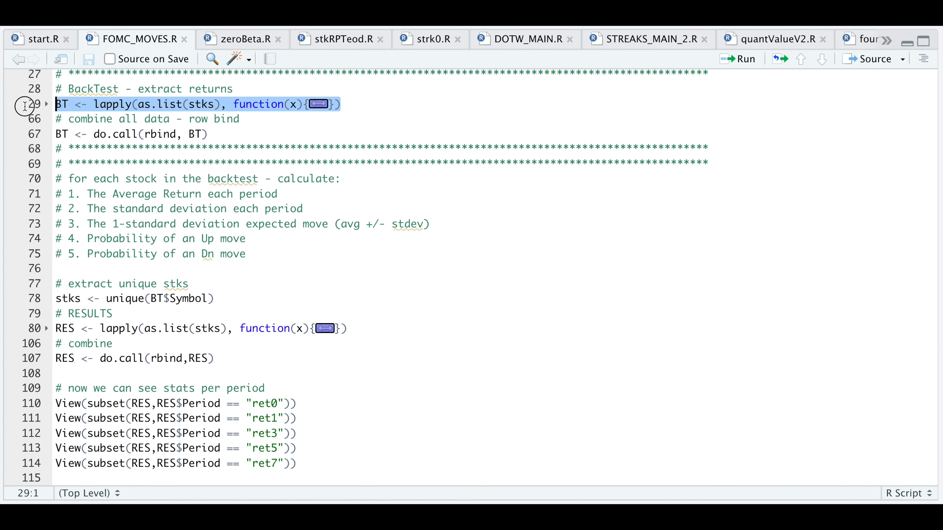
{"action": "mouse_move", "coordinate": [458, 120]}
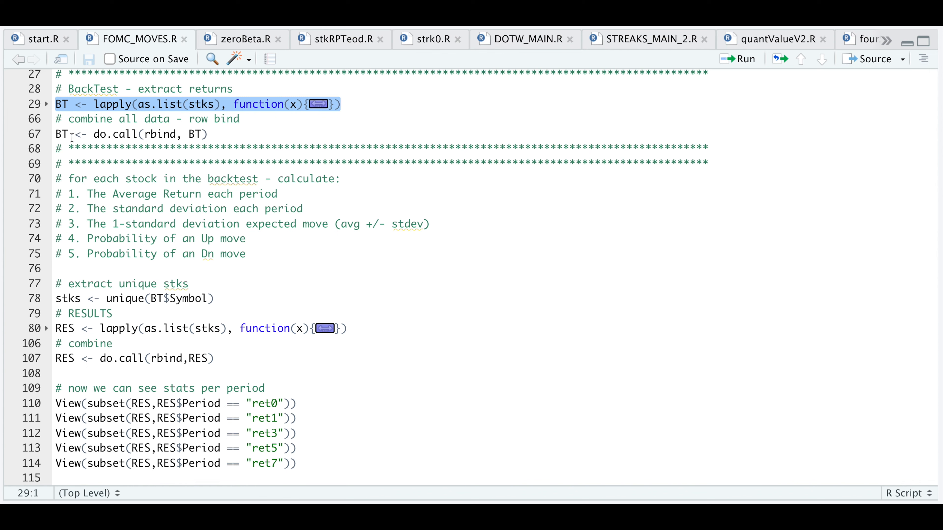
View the combined BT returns data frame from the Environment pane.
{"action": "left_click", "coordinate": [57, 148]}
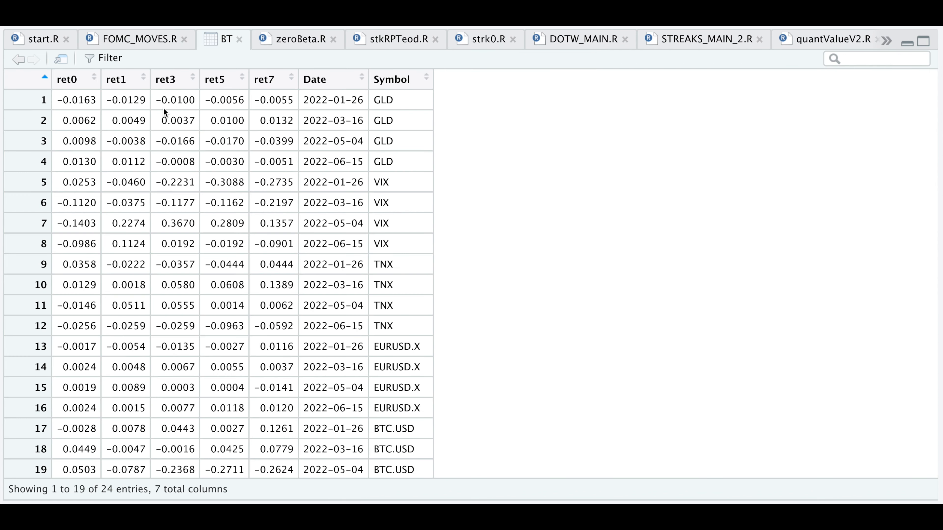
{"action": "mouse_move", "coordinate": [393, 121]}
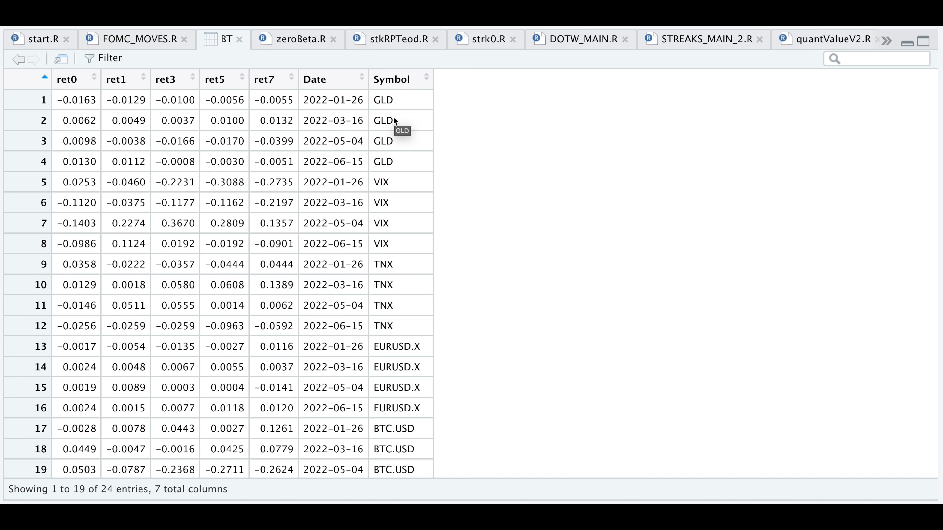
{"action": "mouse_move", "coordinate": [176, 158]}
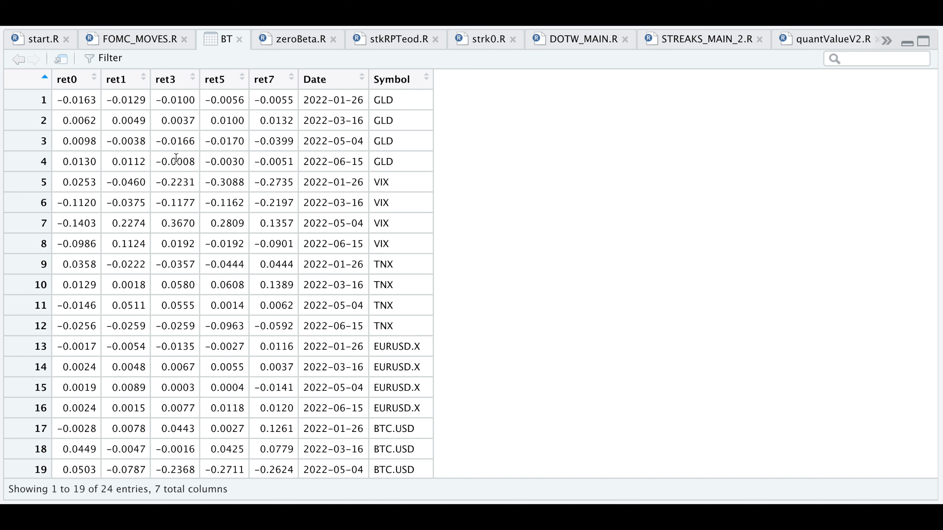
{"action": "mouse_move", "coordinate": [283, 108]}
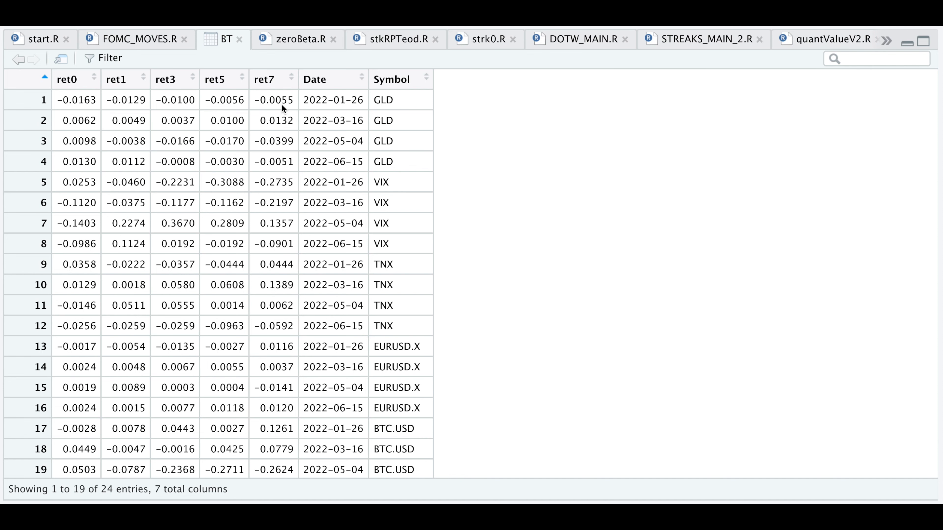
Close the BT data viewer and return to the FOMC_MOVES.R script.
{"action": "left_click", "coordinate": [137, 40]}
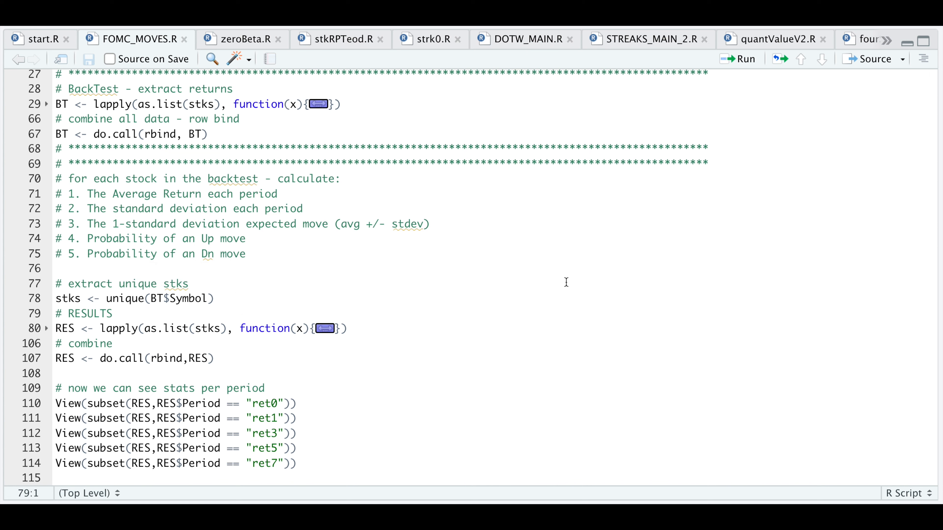
{"action": "mouse_move", "coordinate": [224, 330]}
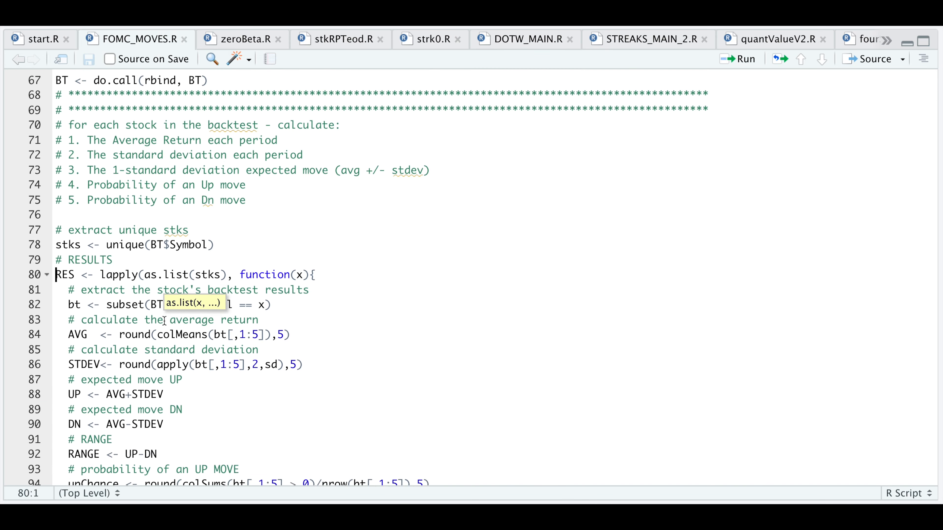
Scroll through the expanded RES lapply function computing averages, deviations and up/down chances.
{"action": "scroll", "scroll_direction": "down", "scroll_amount": 3}
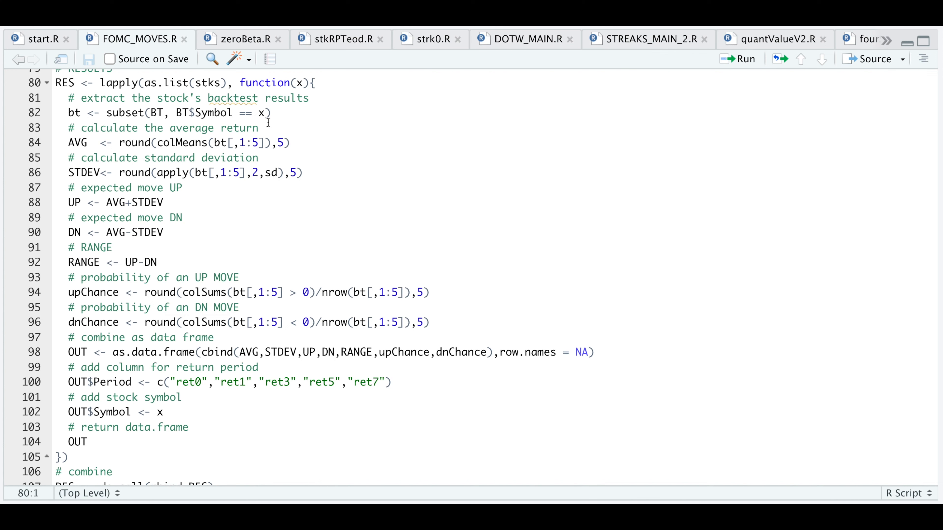
{"action": "mouse_move", "coordinate": [262, 105]}
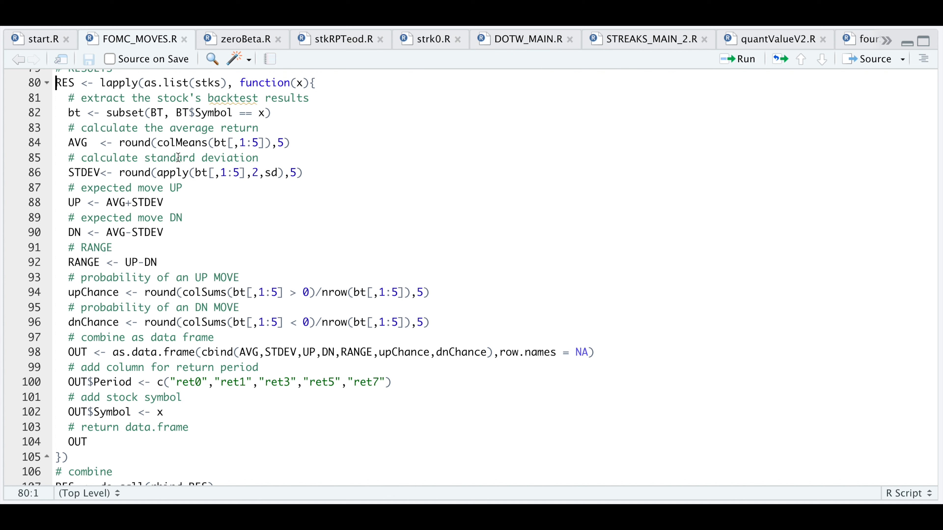
{"action": "mouse_move", "coordinate": [221, 154]}
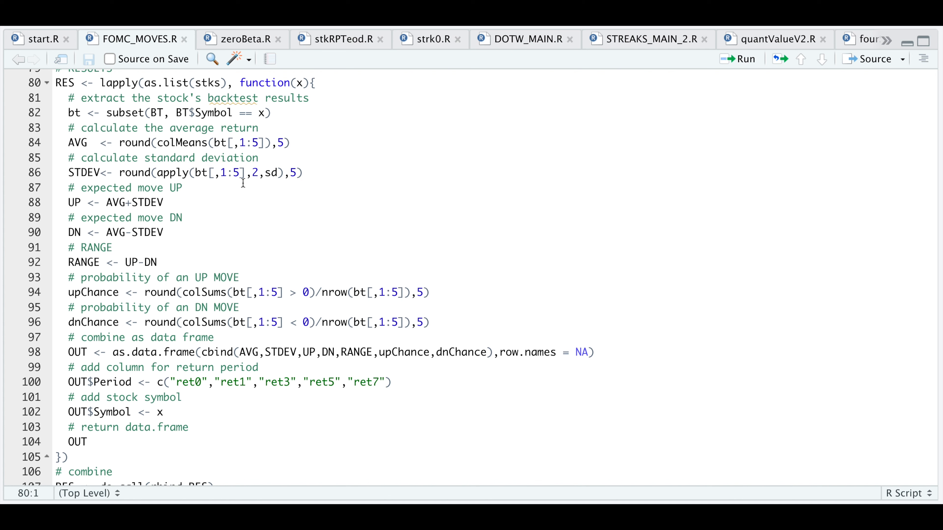
{"action": "mouse_move", "coordinate": [103, 152]}
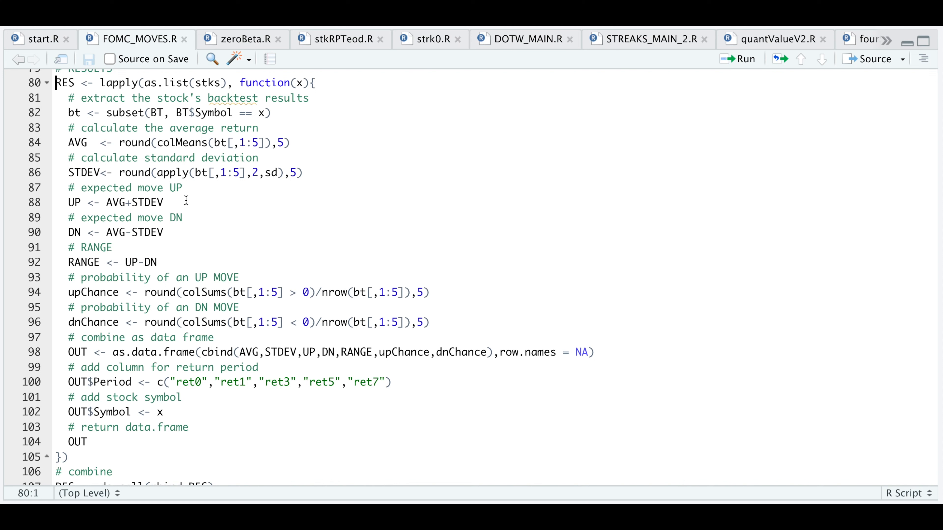
{"action": "mouse_move", "coordinate": [94, 259]}
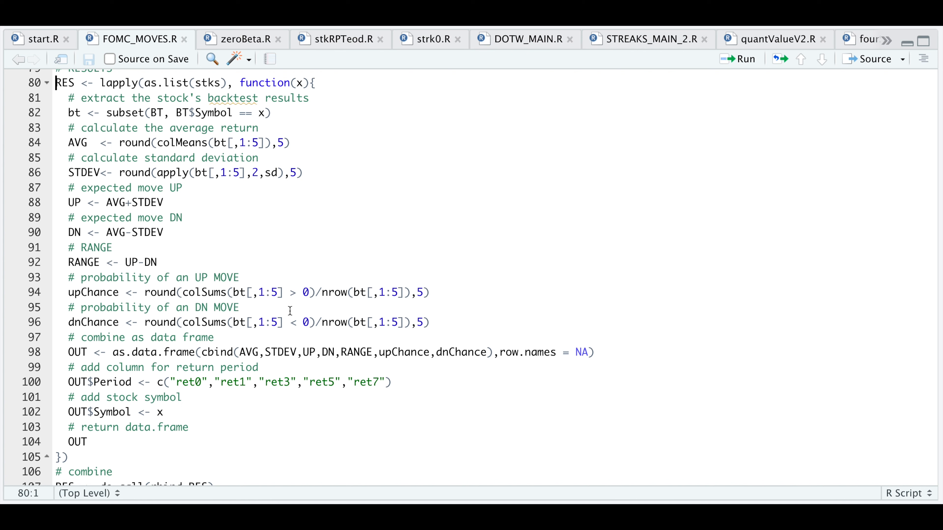
{"action": "mouse_move", "coordinate": [289, 322]}
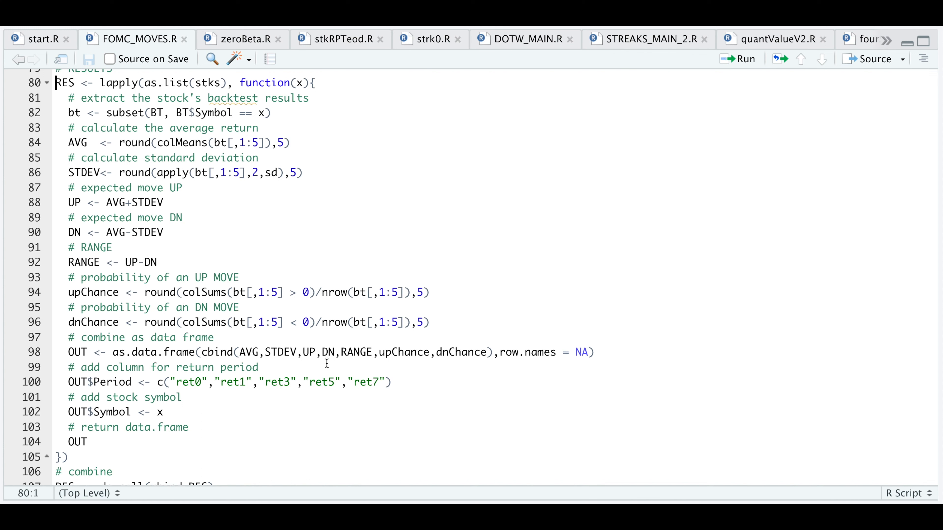
{"action": "mouse_move", "coordinate": [201, 398]}
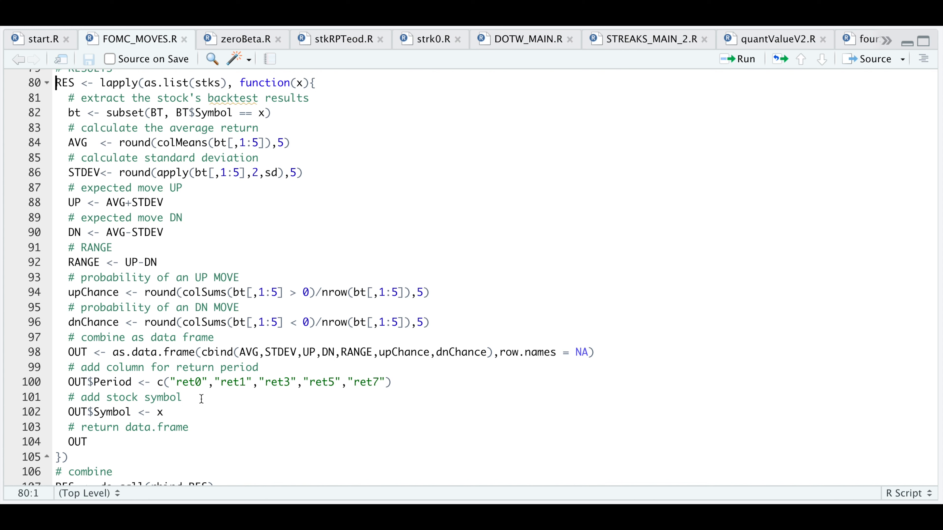
{"action": "mouse_move", "coordinate": [220, 397]}
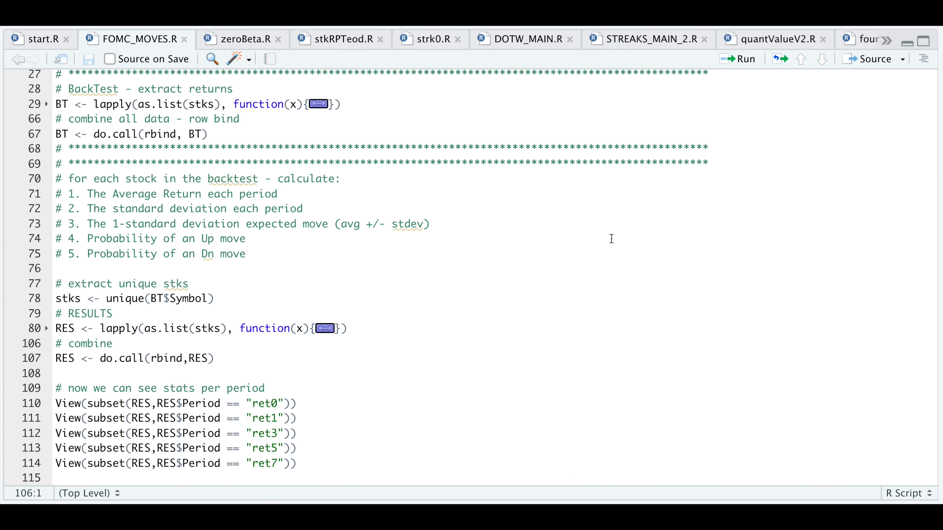
View the combined RES statistics table, then the ret0-period subset for the six symbols.
{"action": "left_click", "coordinate": [56, 388]}
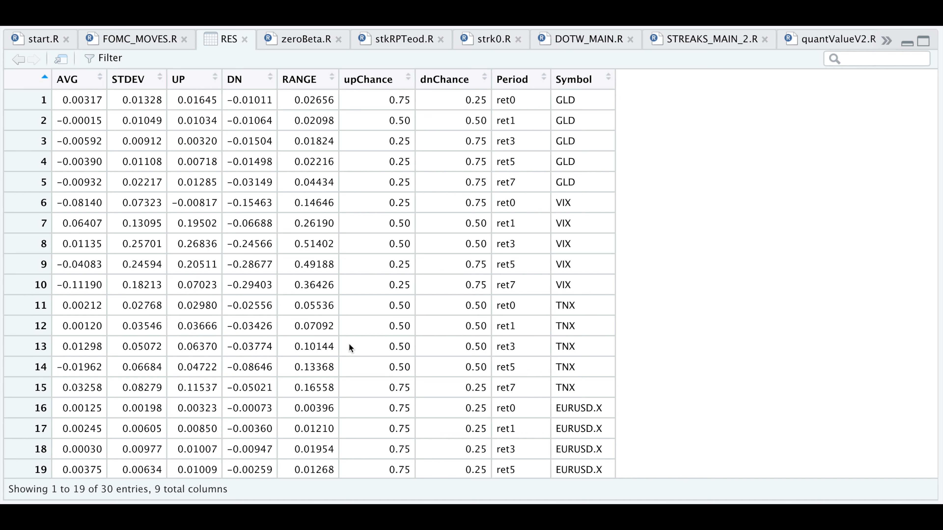
{"action": "mouse_move", "coordinate": [515, 217]}
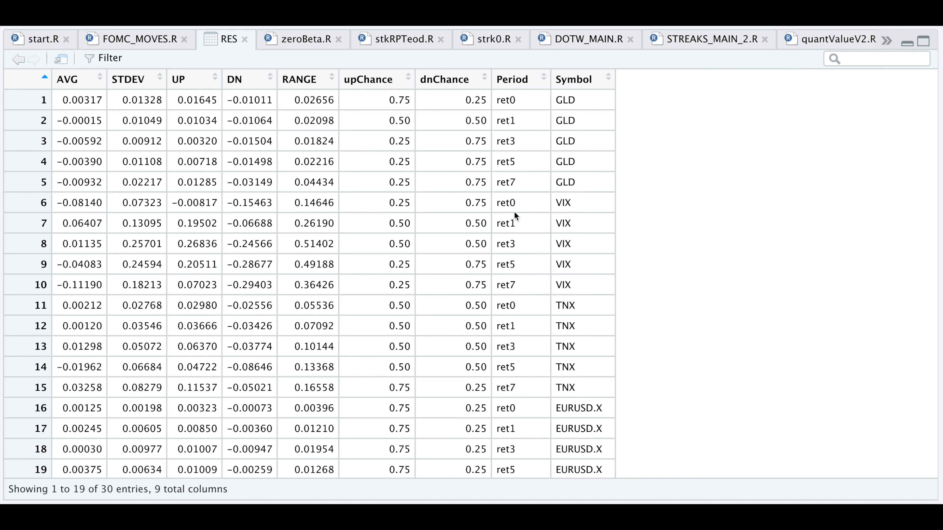
{"action": "left_click", "coordinate": [137, 40]}
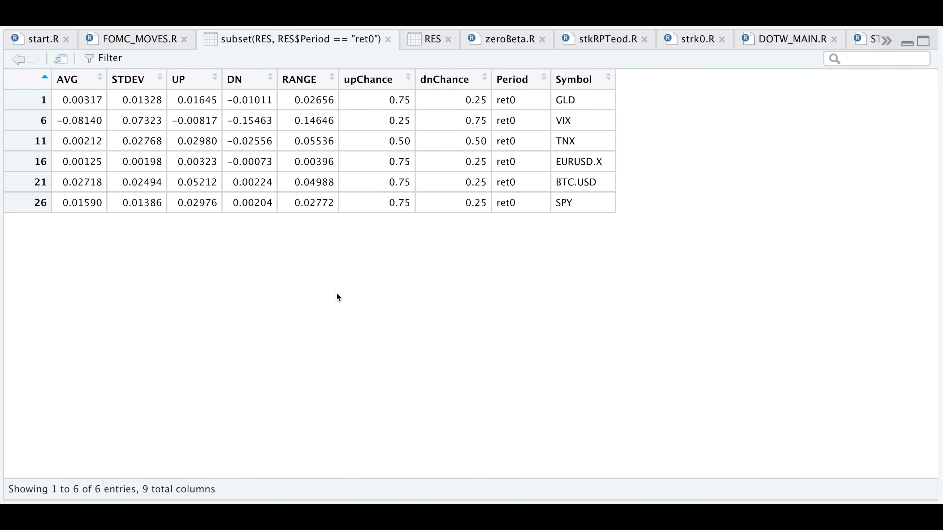
{"action": "mouse_move", "coordinate": [565, 155]}
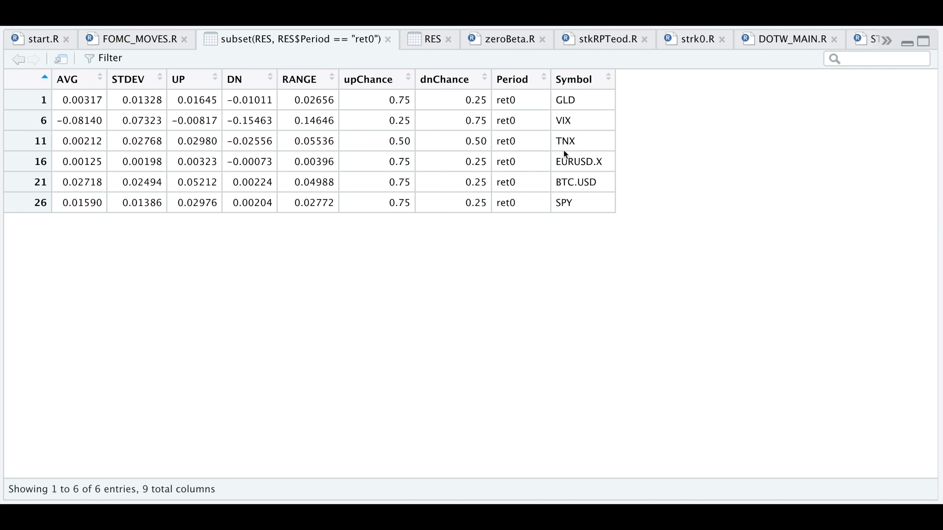
{"action": "mouse_move", "coordinate": [448, 153]}
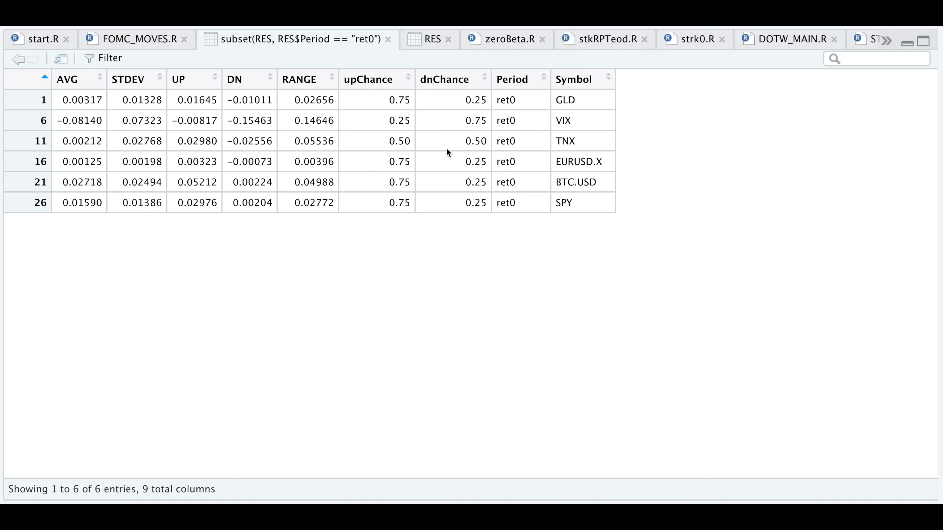
{"action": "mouse_move", "coordinate": [398, 155]}
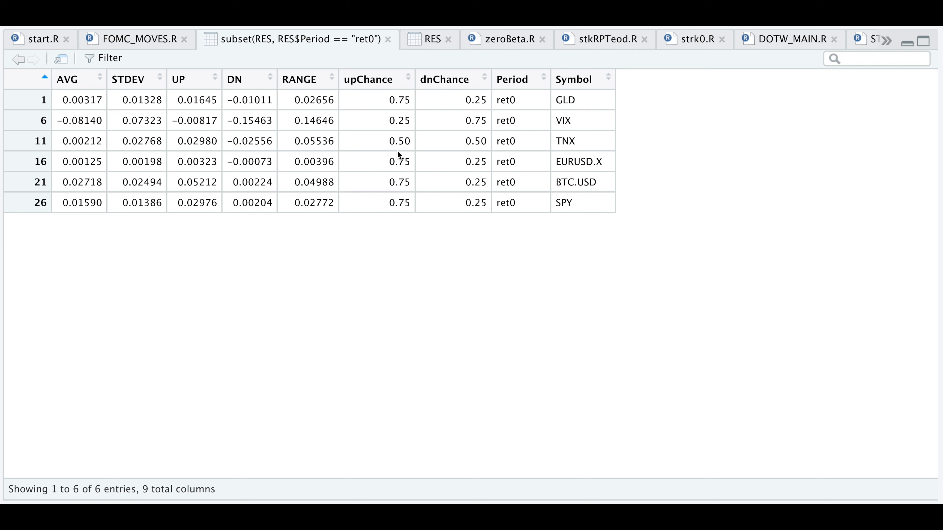
{"action": "mouse_move", "coordinate": [397, 223]}
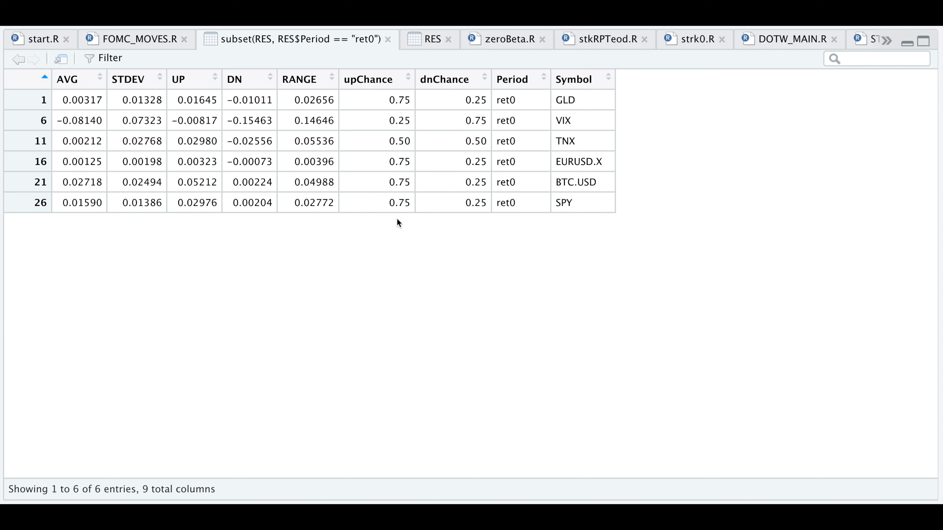
{"action": "mouse_move", "coordinate": [91, 230]}
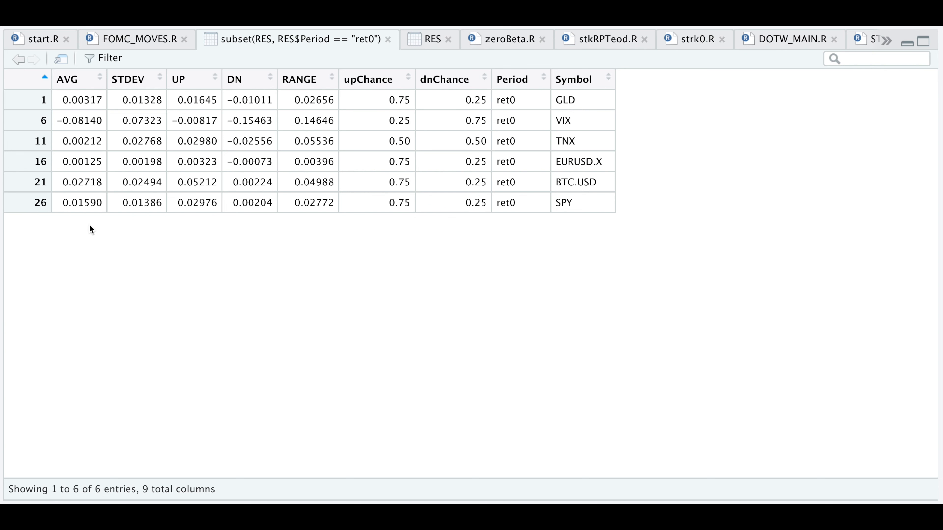
{"action": "mouse_move", "coordinate": [84, 218]}
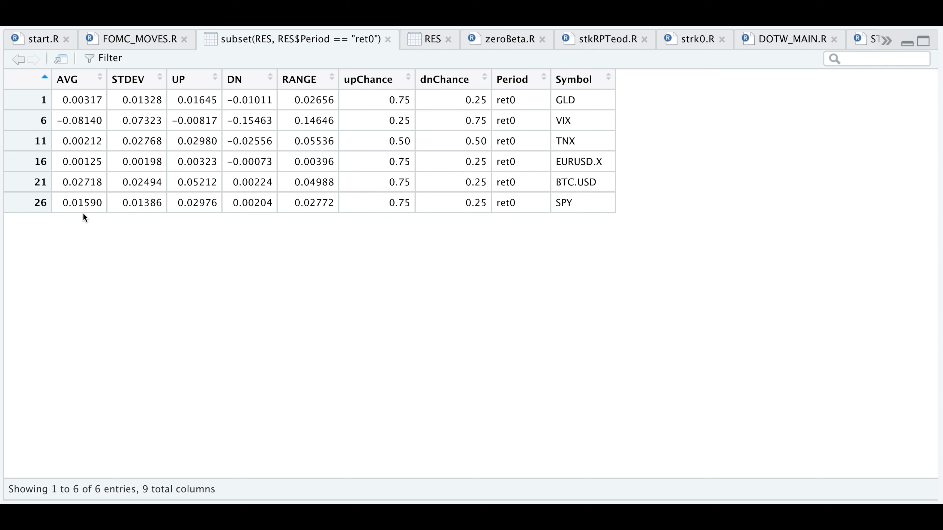
{"action": "mouse_move", "coordinate": [128, 217]}
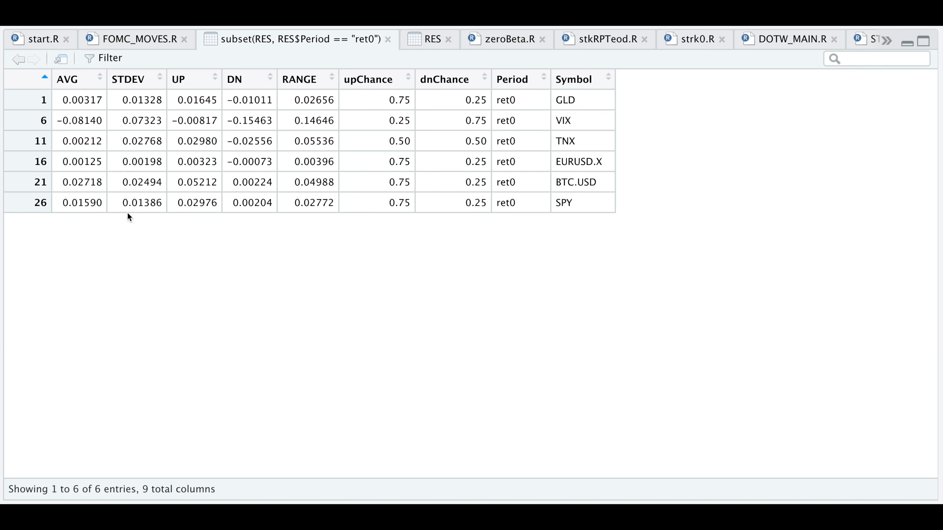
{"action": "mouse_move", "coordinate": [176, 217]}
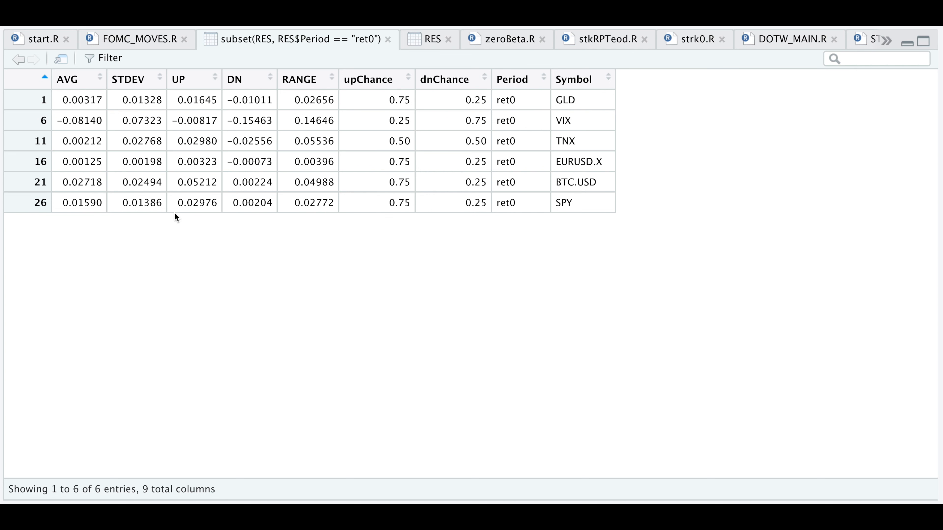
{"action": "mouse_move", "coordinate": [233, 225]}
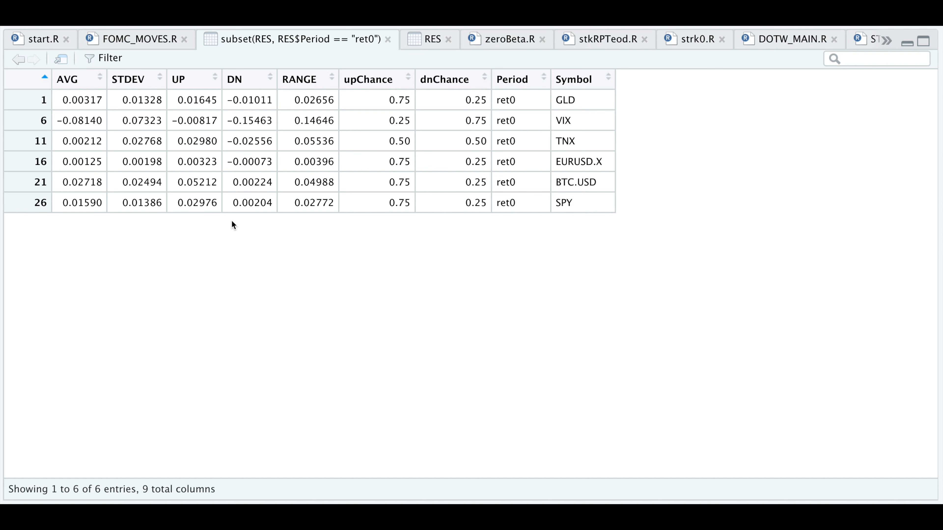
{"action": "mouse_move", "coordinate": [195, 217]}
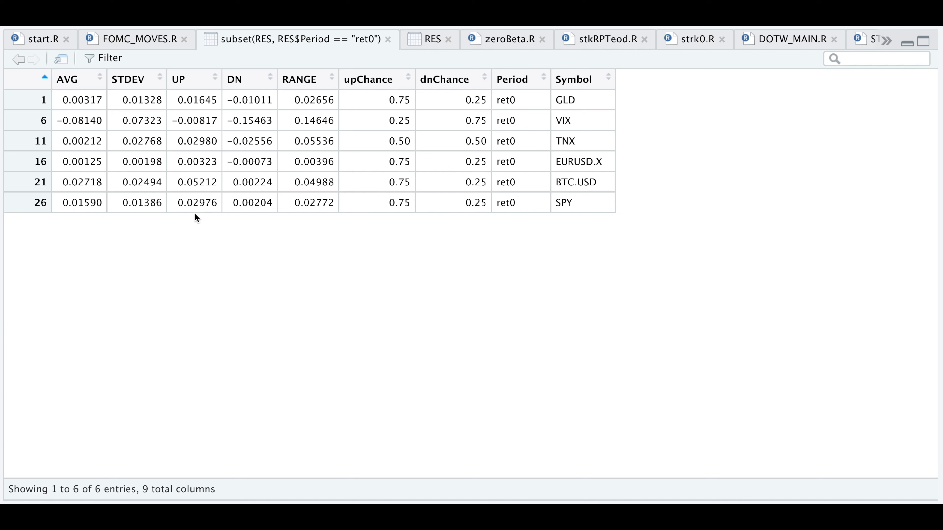
{"action": "mouse_move", "coordinate": [251, 218]}
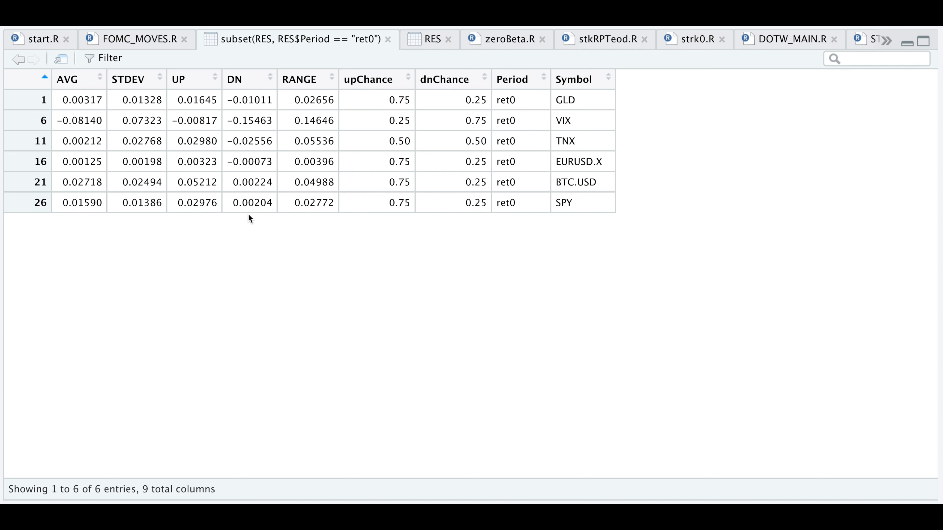
{"action": "mouse_move", "coordinate": [244, 221]}
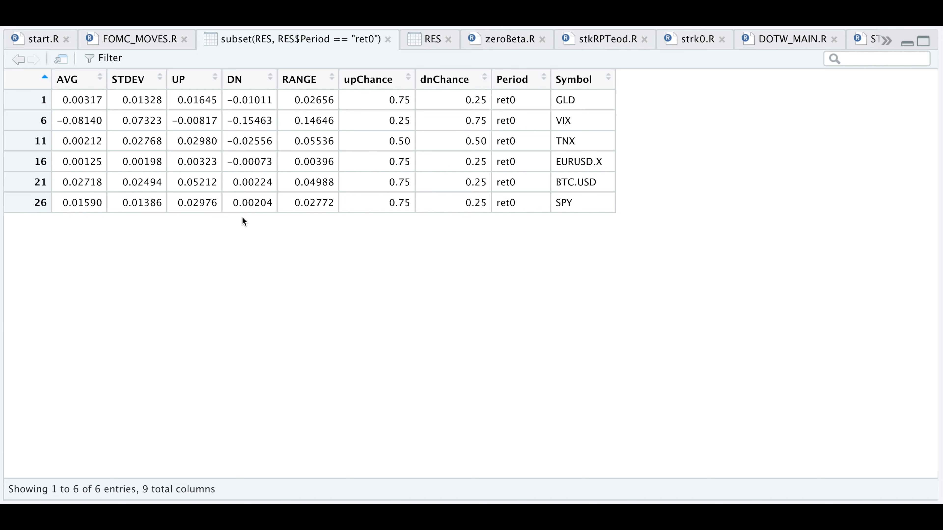
{"action": "mouse_move", "coordinate": [314, 224]}
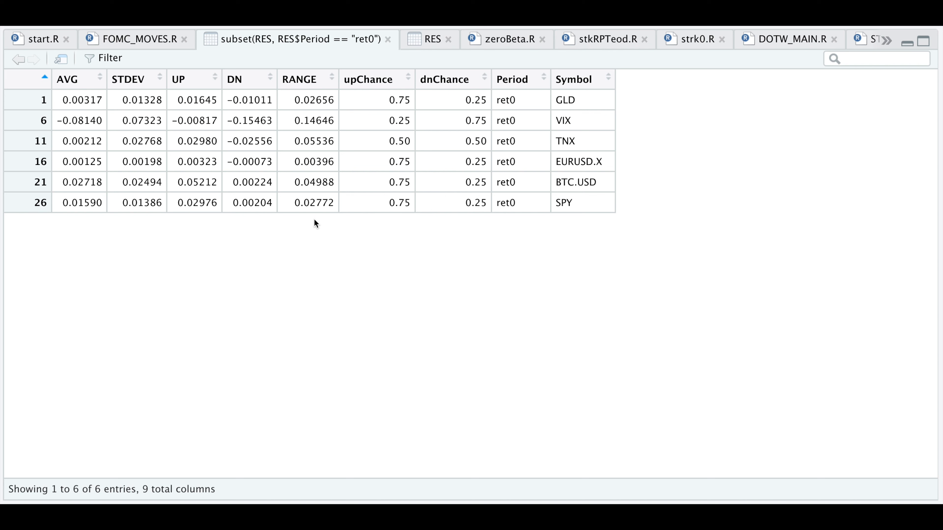
{"action": "mouse_move", "coordinate": [489, 133]}
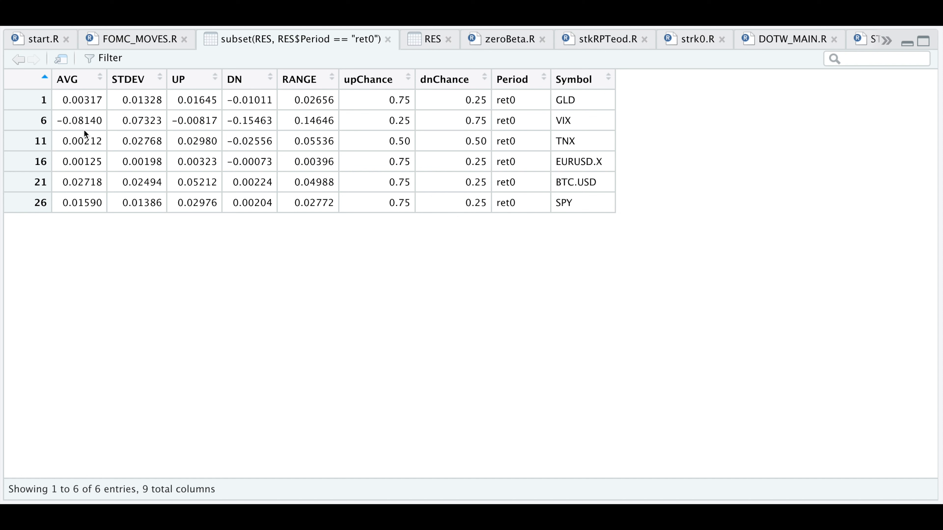
{"action": "mouse_move", "coordinate": [139, 131]}
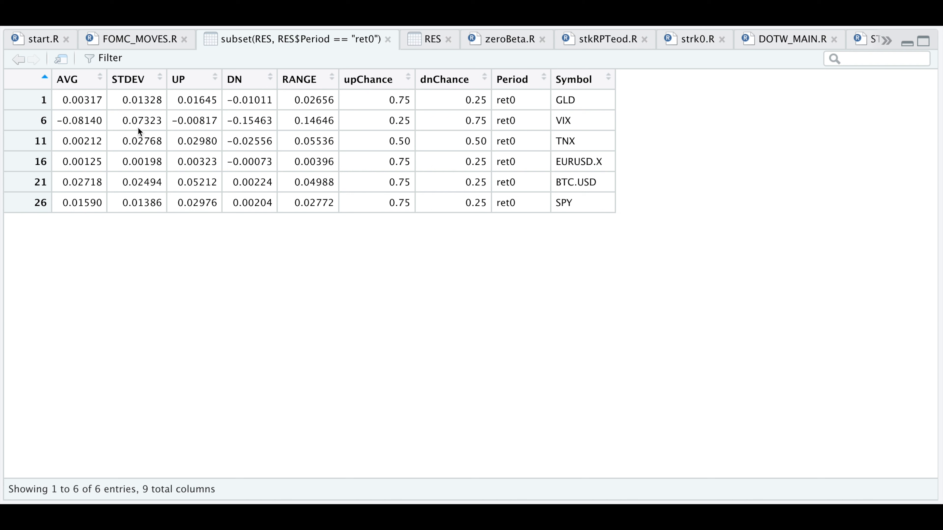
{"action": "mouse_move", "coordinate": [197, 133]}
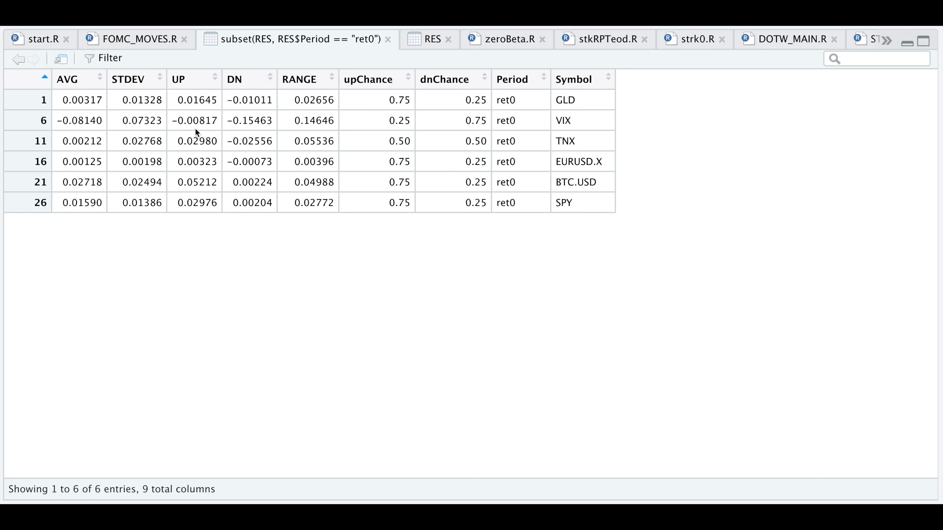
{"action": "mouse_move", "coordinate": [211, 134]}
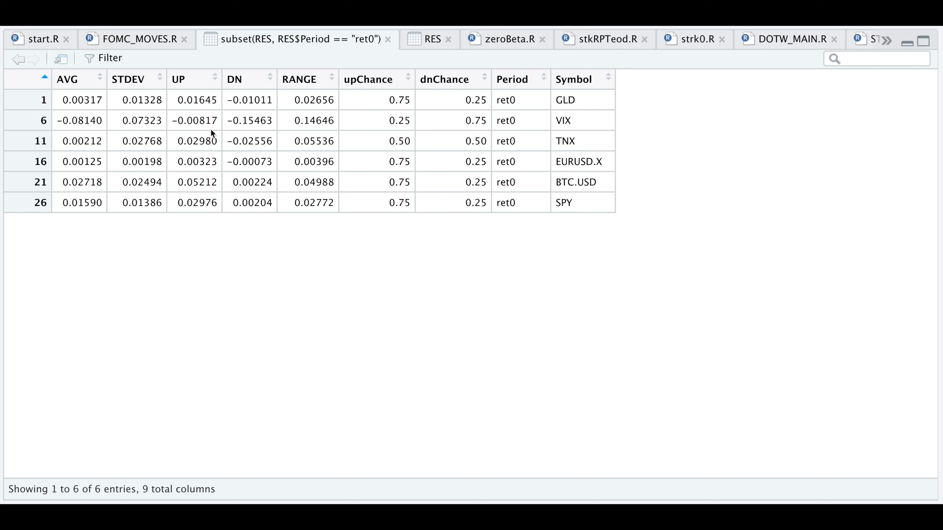
{"action": "mouse_move", "coordinate": [244, 221]}
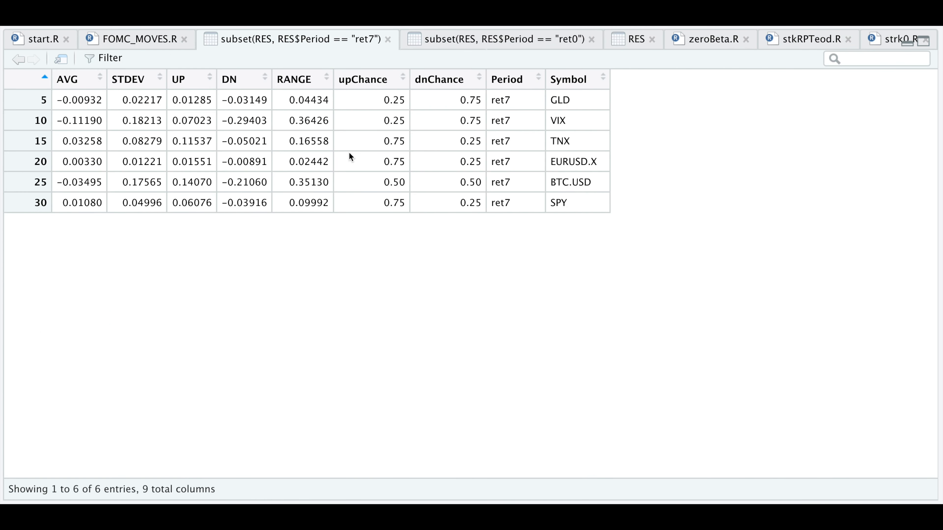
Sort the ret7 statistics table by upChance descending, placing TNX, EURUSD and SPY first.
{"action": "left_click", "coordinate": [362, 79]}
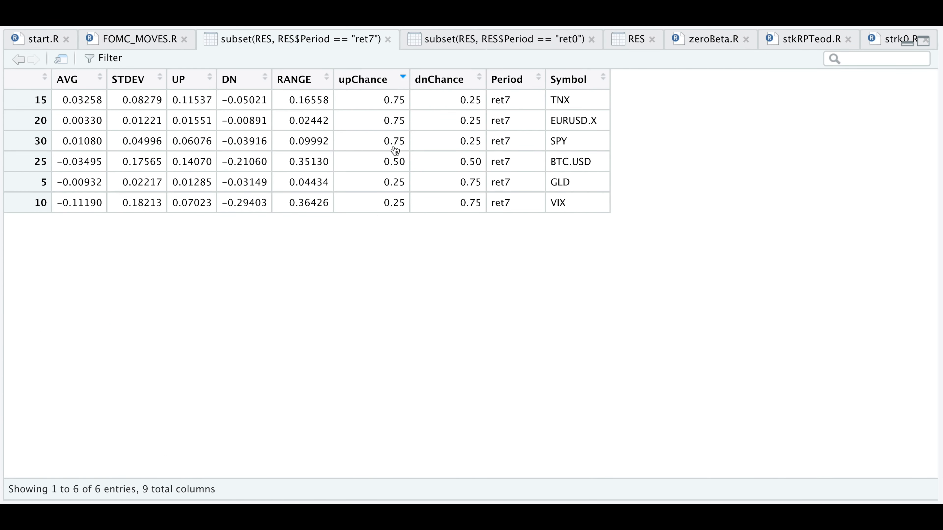
{"action": "mouse_move", "coordinate": [385, 254]}
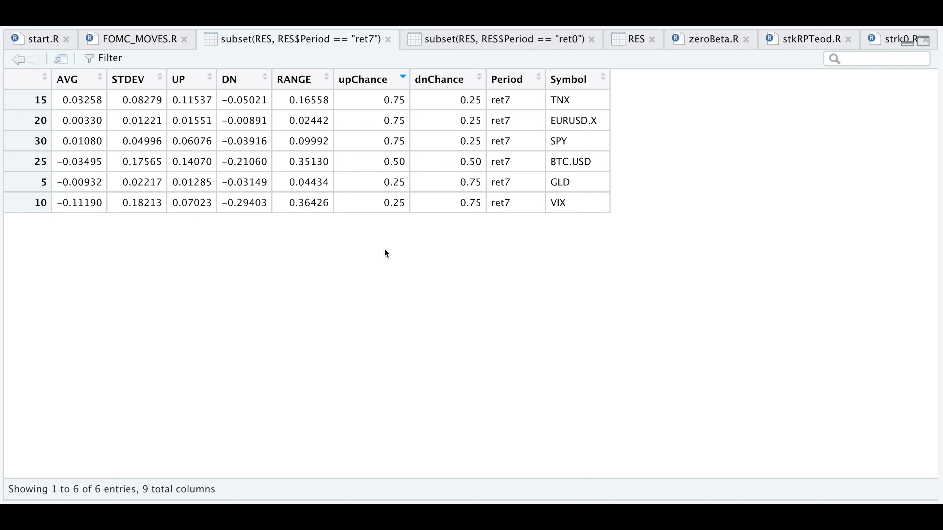
{"action": "mouse_move", "coordinate": [603, 134]}
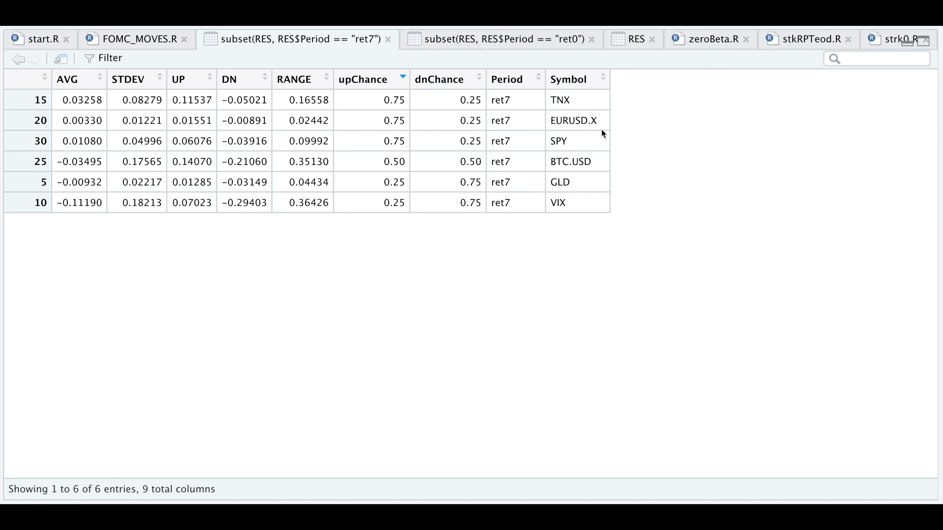
{"action": "mouse_move", "coordinate": [589, 150]}
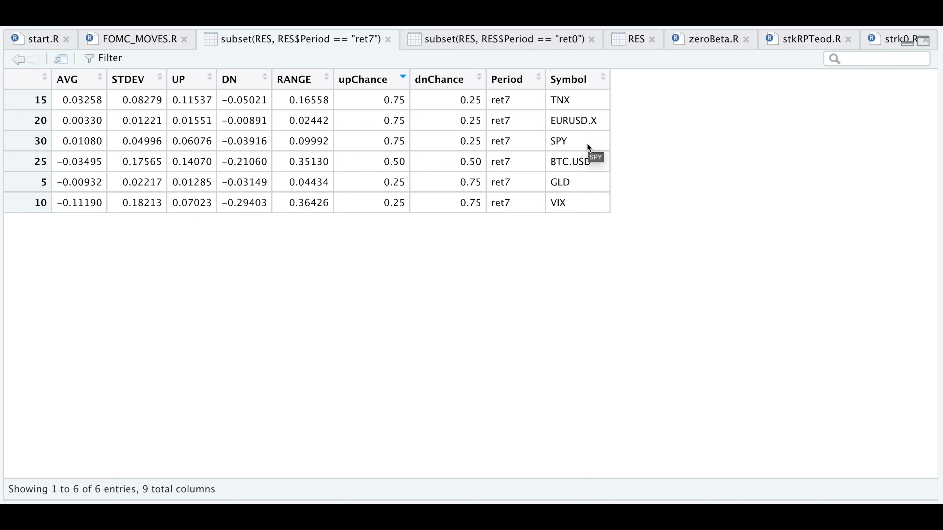
{"action": "mouse_move", "coordinate": [592, 185]}
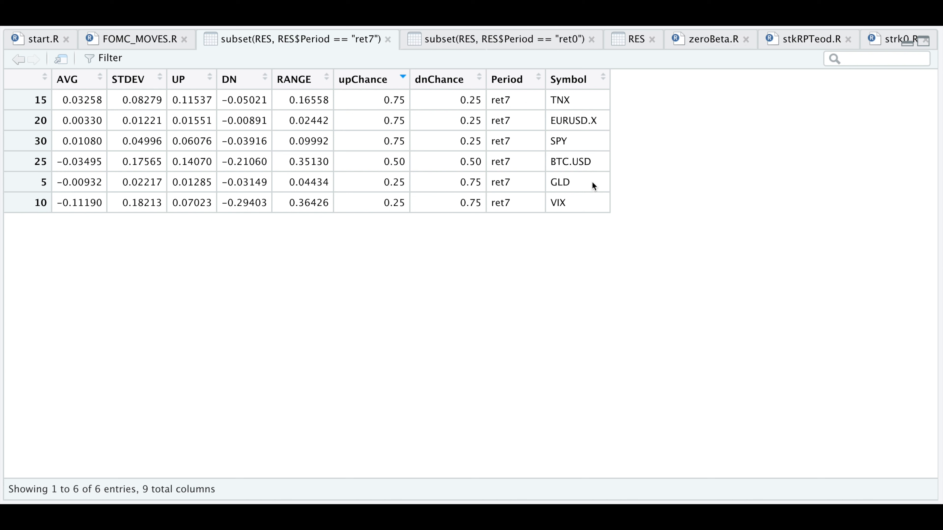
{"action": "mouse_move", "coordinate": [234, 233]}
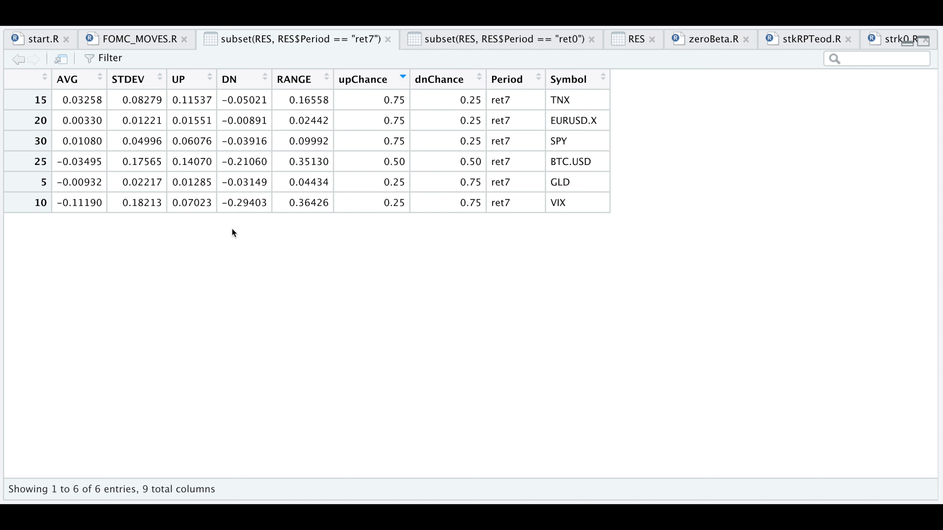
{"action": "mouse_move", "coordinate": [86, 155]}
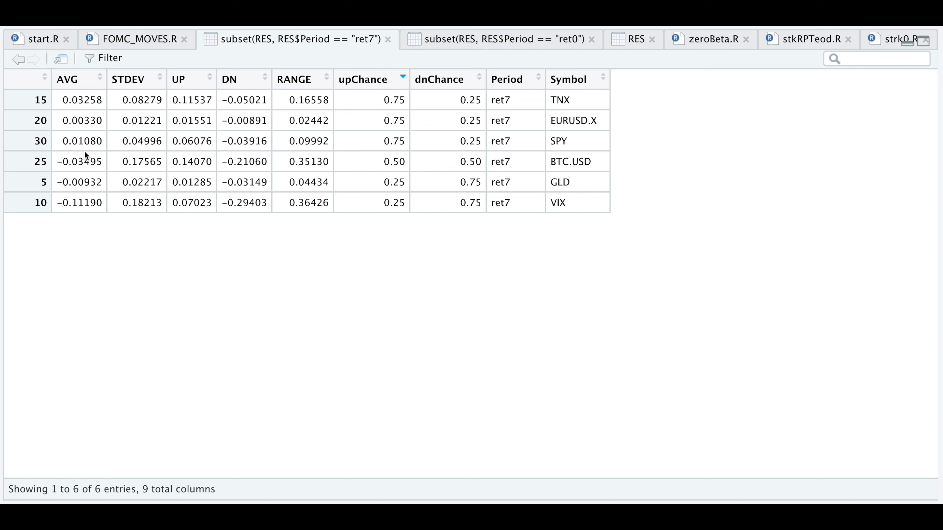
{"action": "mouse_move", "coordinate": [214, 155]}
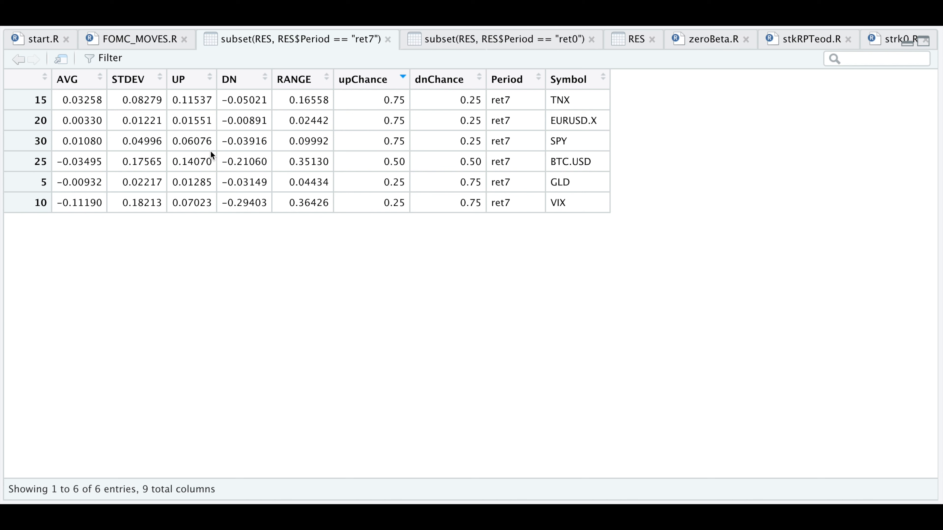
{"action": "mouse_move", "coordinate": [200, 155]}
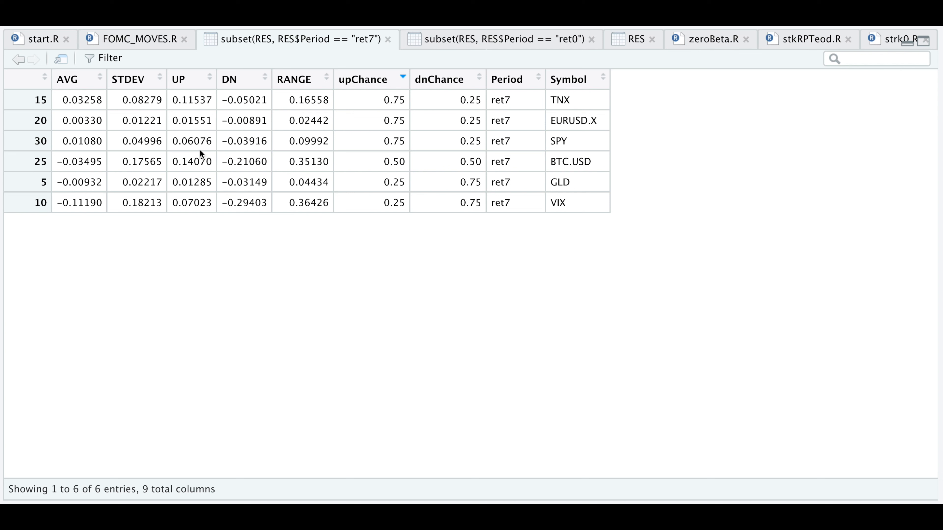
{"action": "mouse_move", "coordinate": [252, 155]}
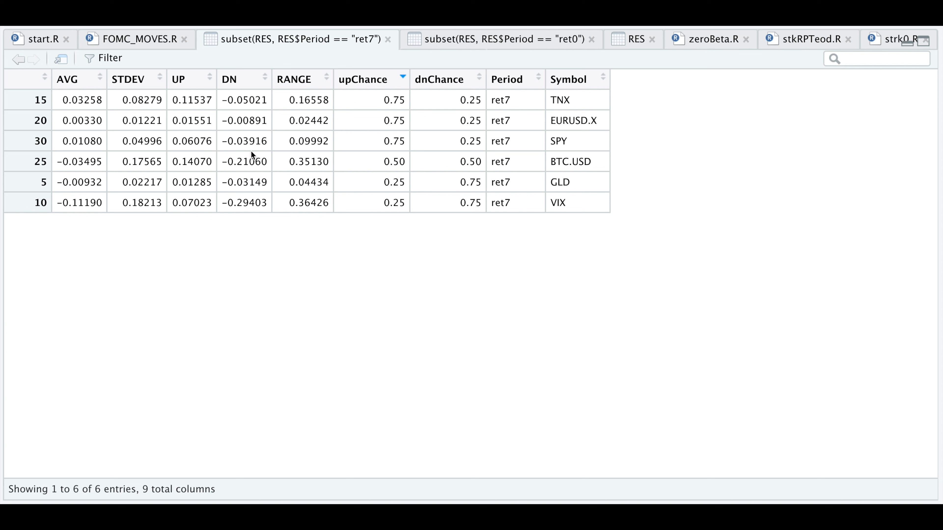
{"action": "mouse_move", "coordinate": [257, 154]}
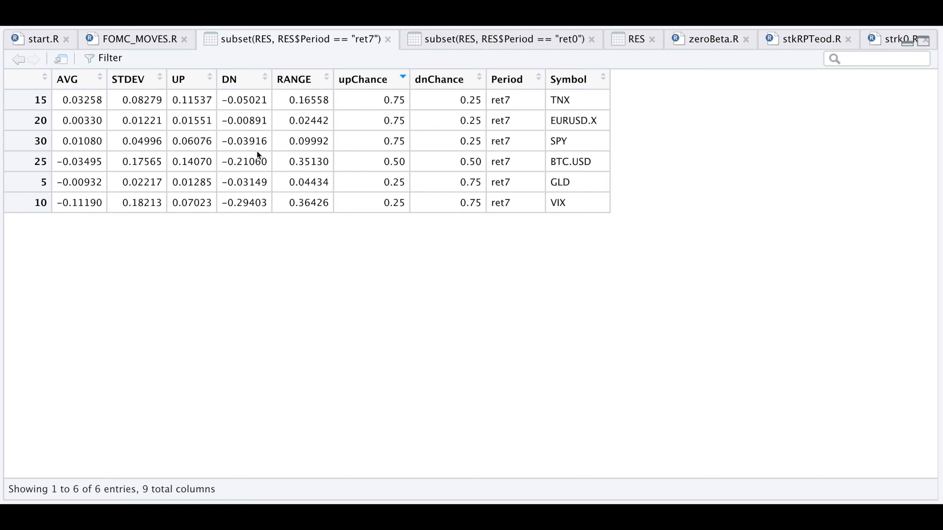